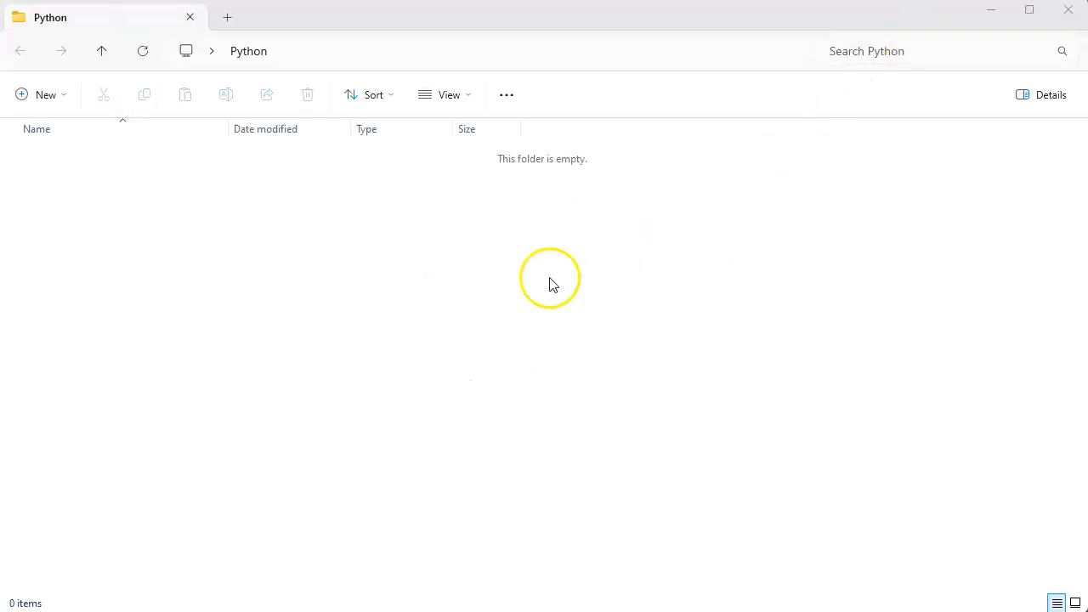
mouse_move(178, 224)
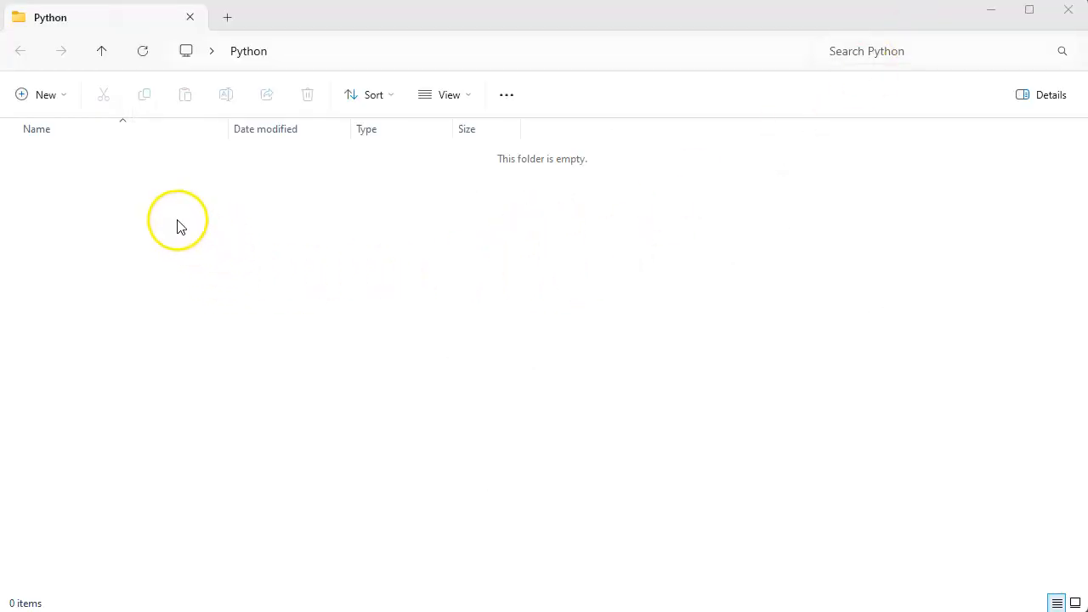
Add a new empty text document to the Python folder via New > Text Document.
right_click(179, 221)
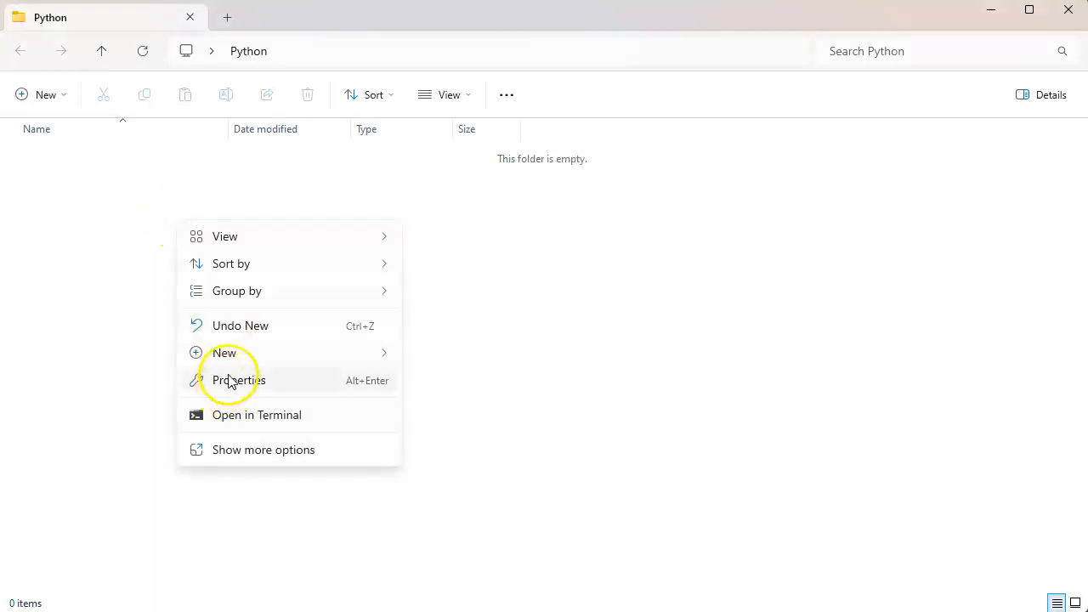
click(223, 353)
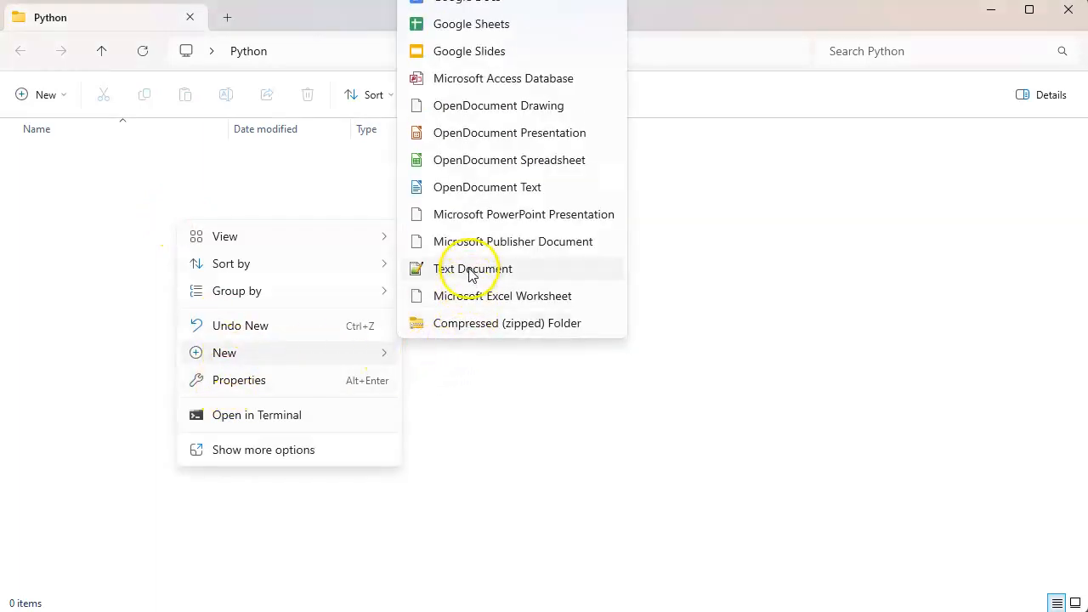
click(472, 269)
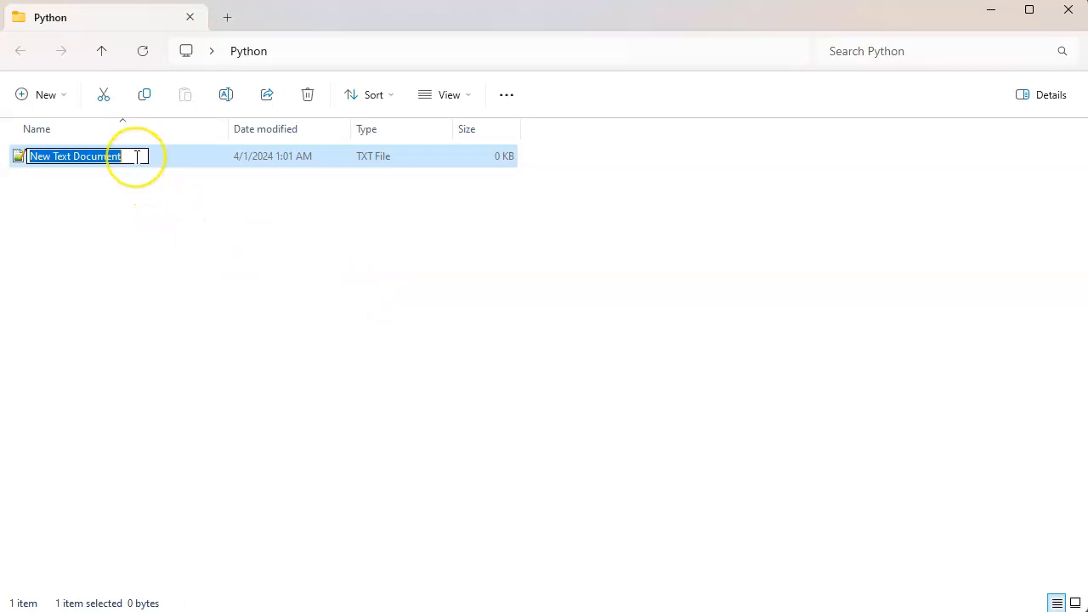
mouse_move(168, 255)
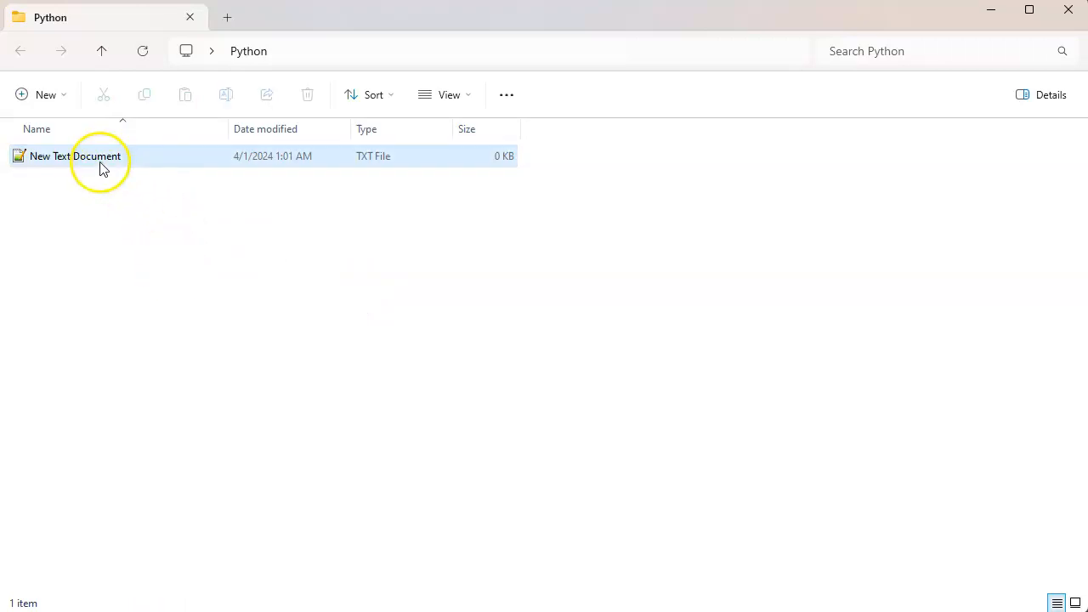
mouse_move(97, 165)
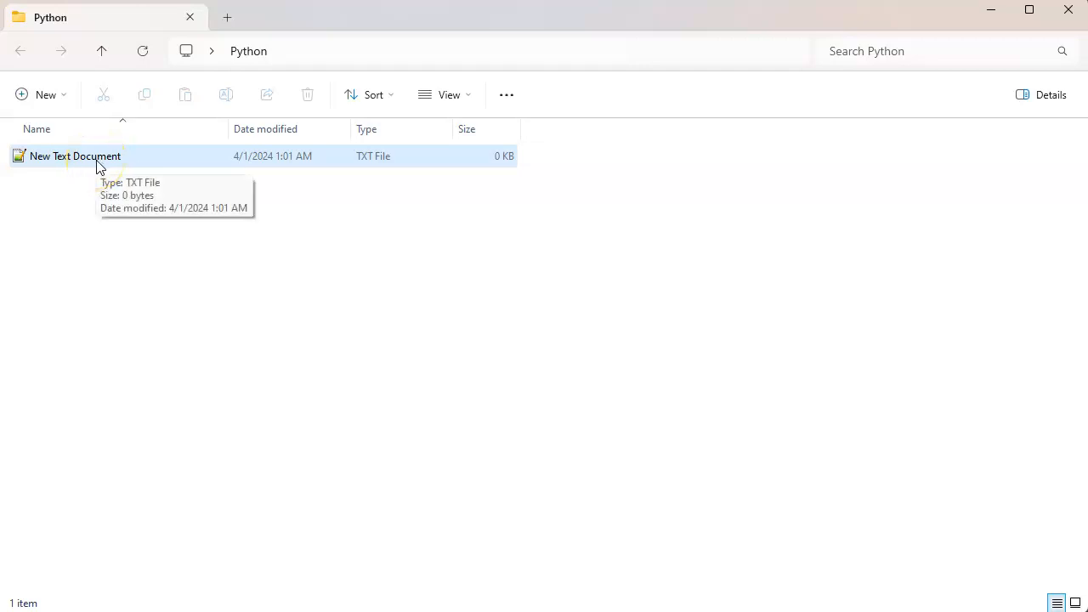
mouse_move(440, 156)
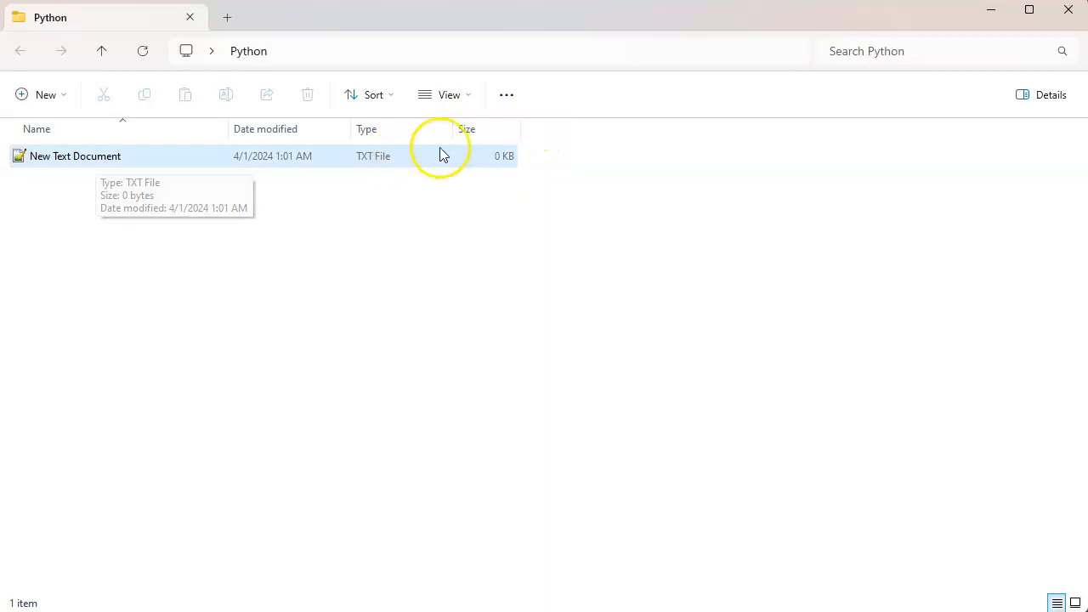
mouse_move(153, 161)
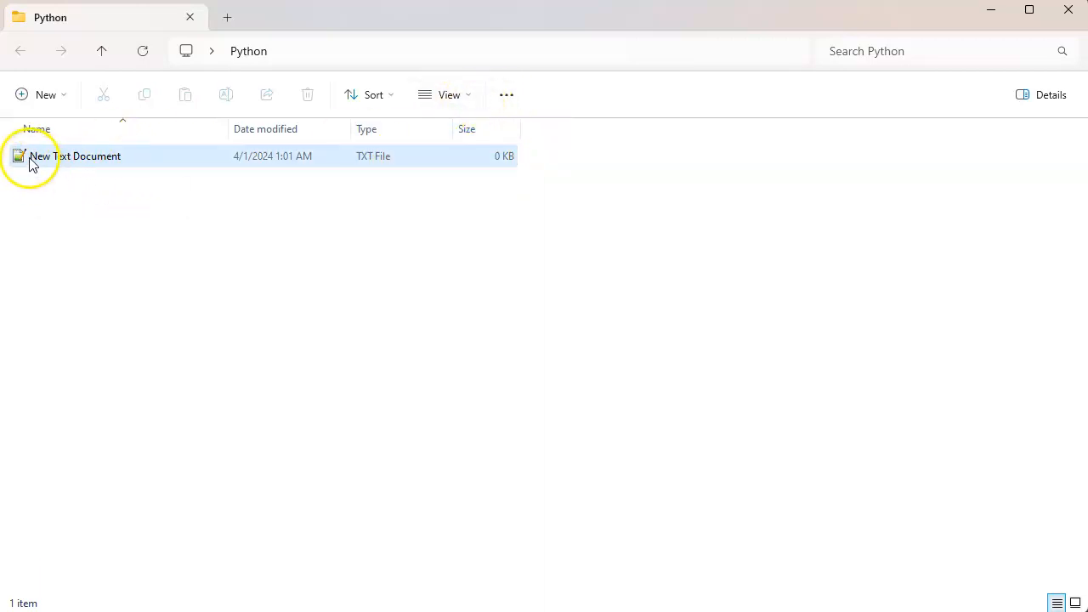
mouse_move(127, 162)
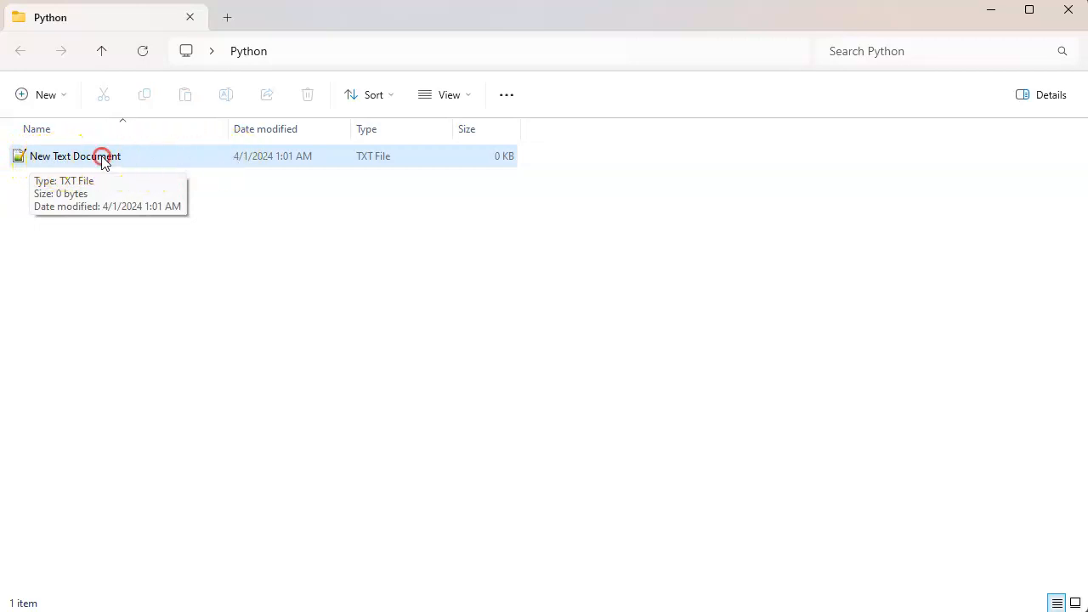
click(75, 156)
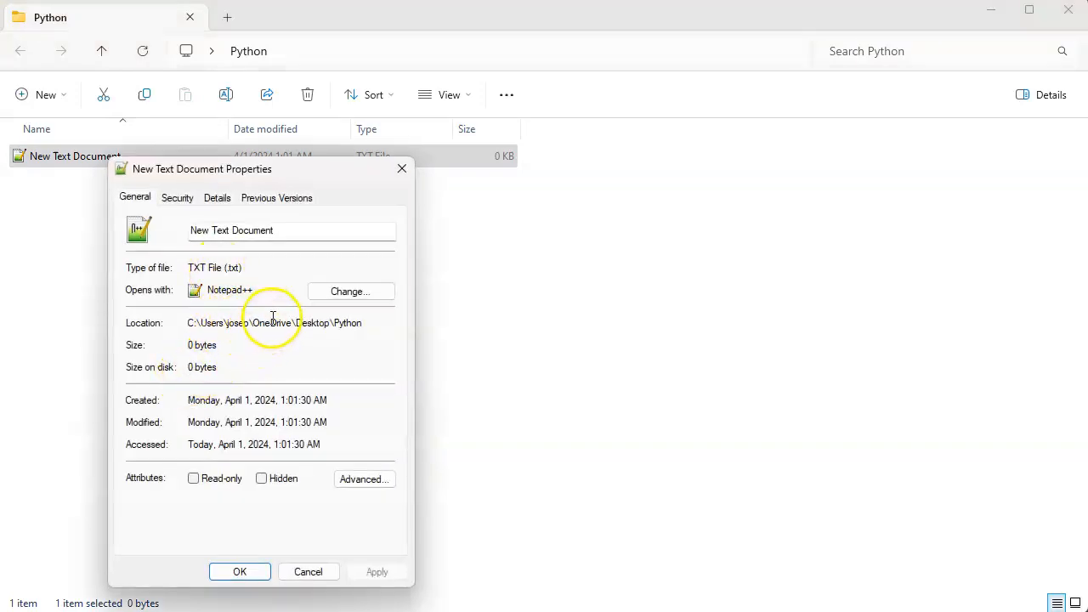
double_click(196, 267)
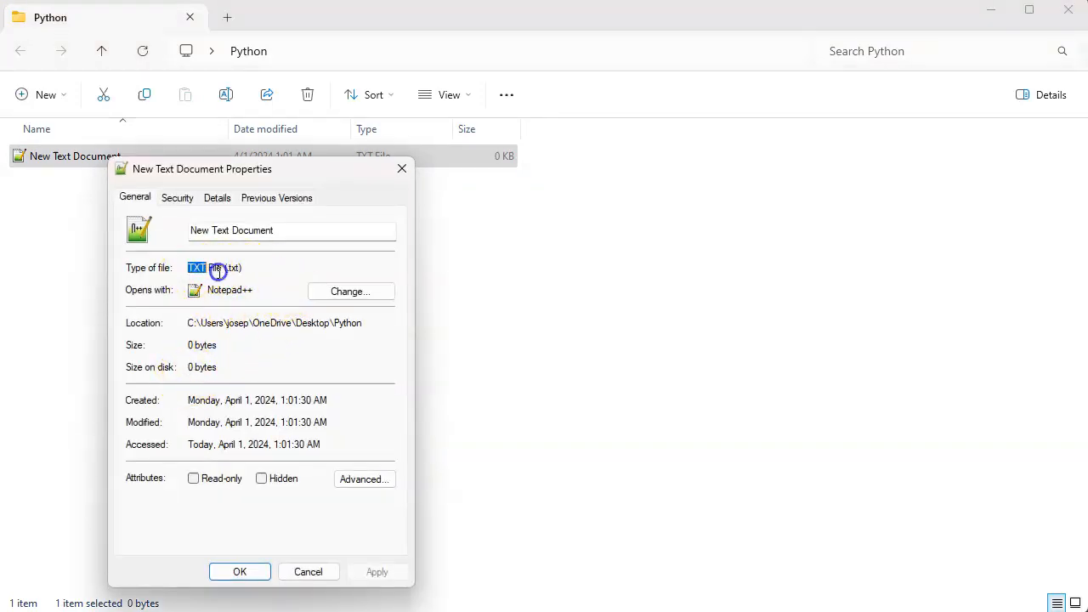
click(217, 198)
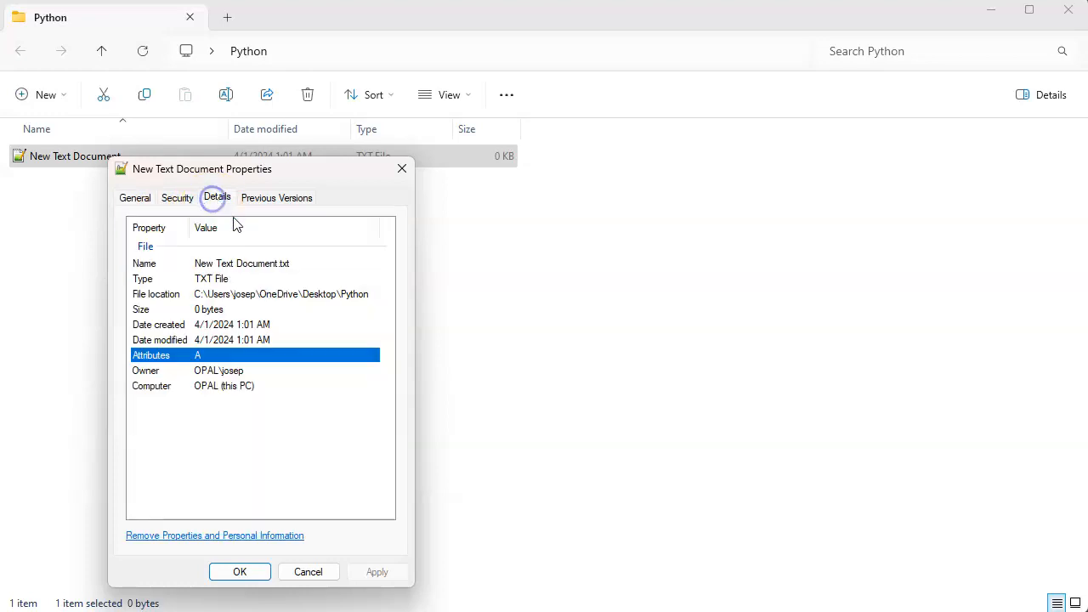
click(255, 263)
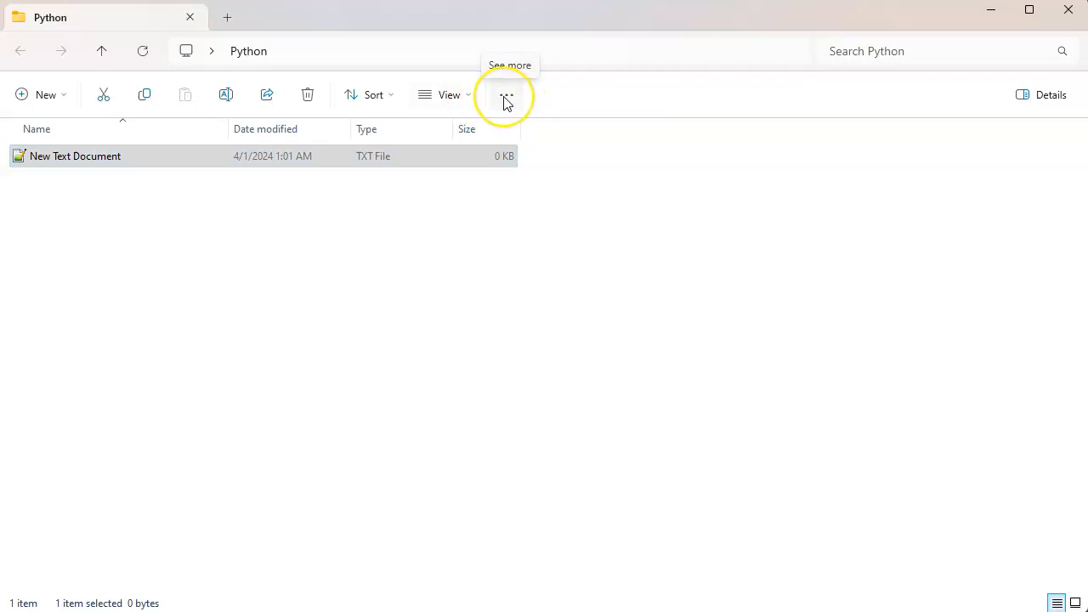
Uncheck 'Hide extensions for known file types' in Folder Options and apply it.
click(506, 94)
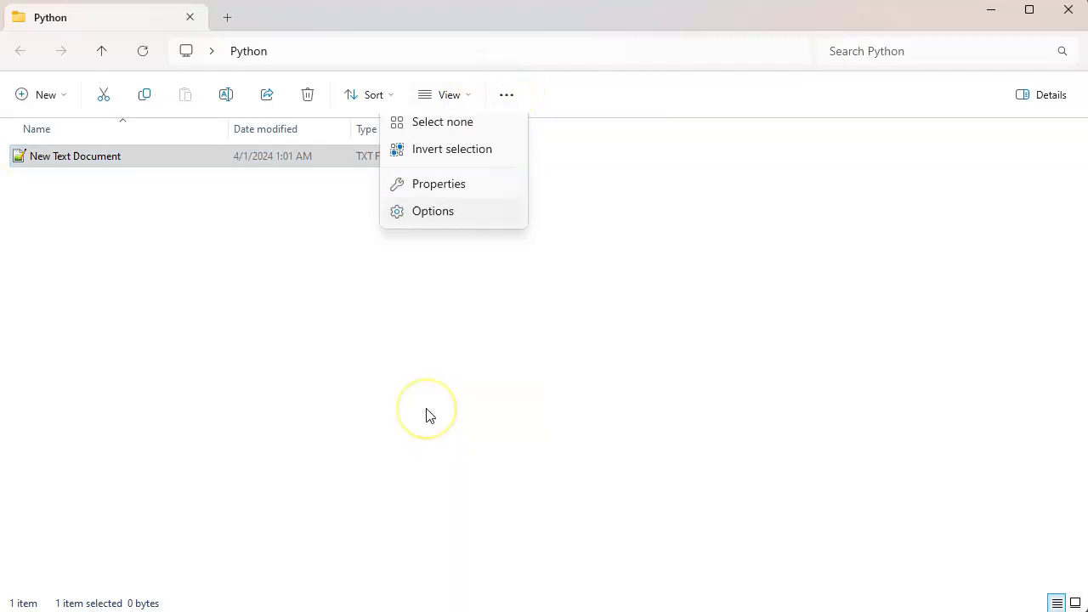
click(433, 210)
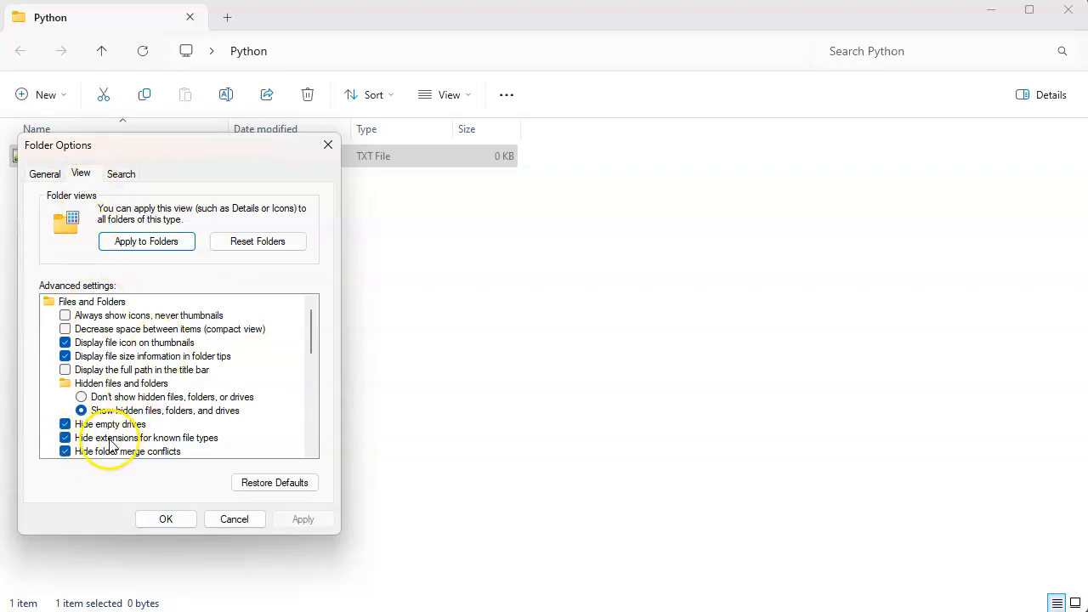
click(65, 437)
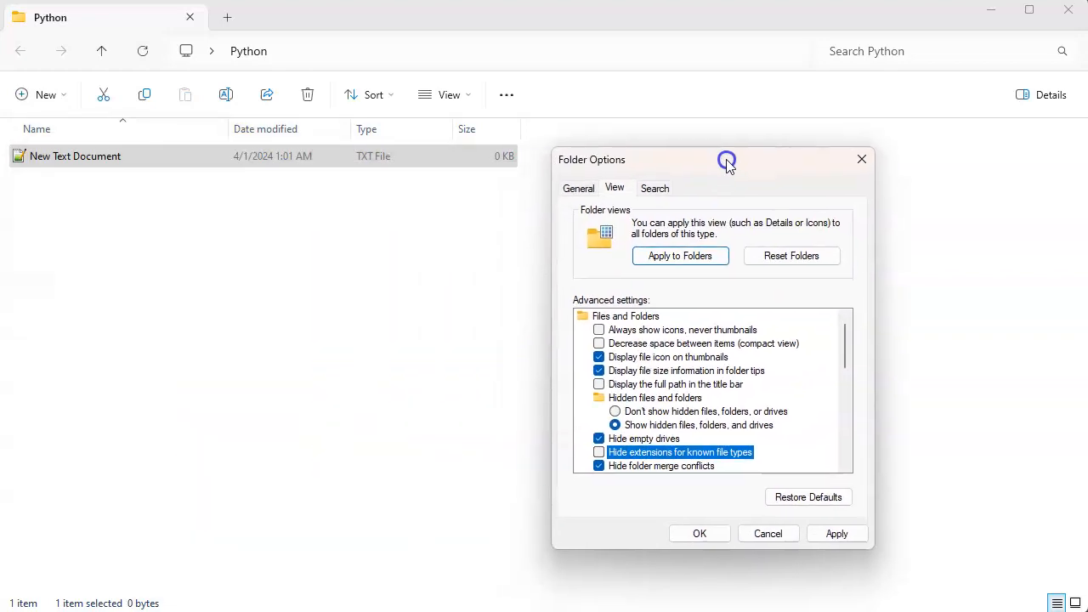
click(835, 533)
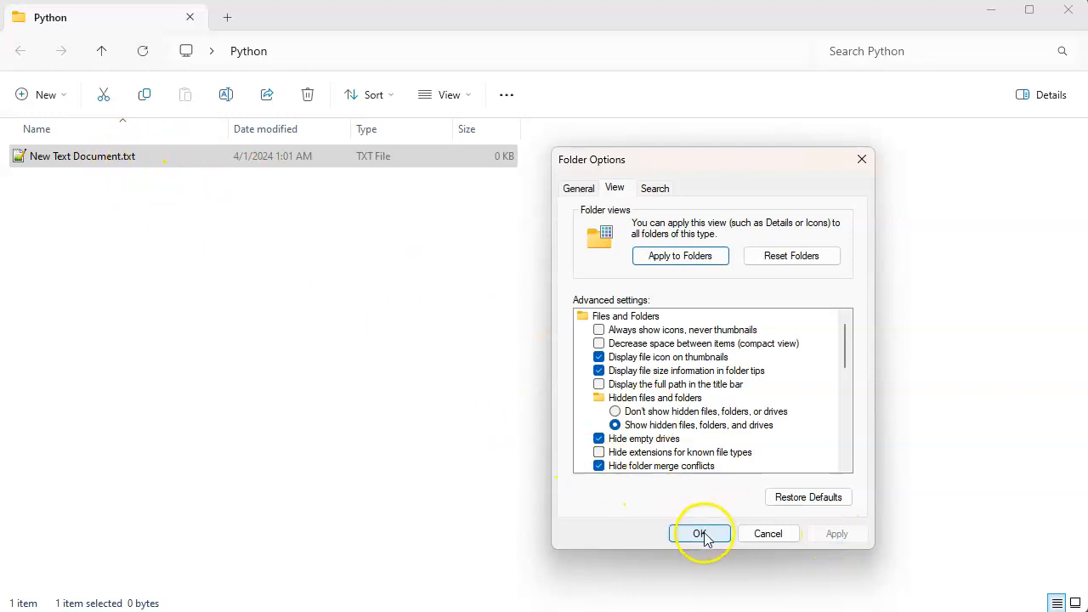
click(701, 533)
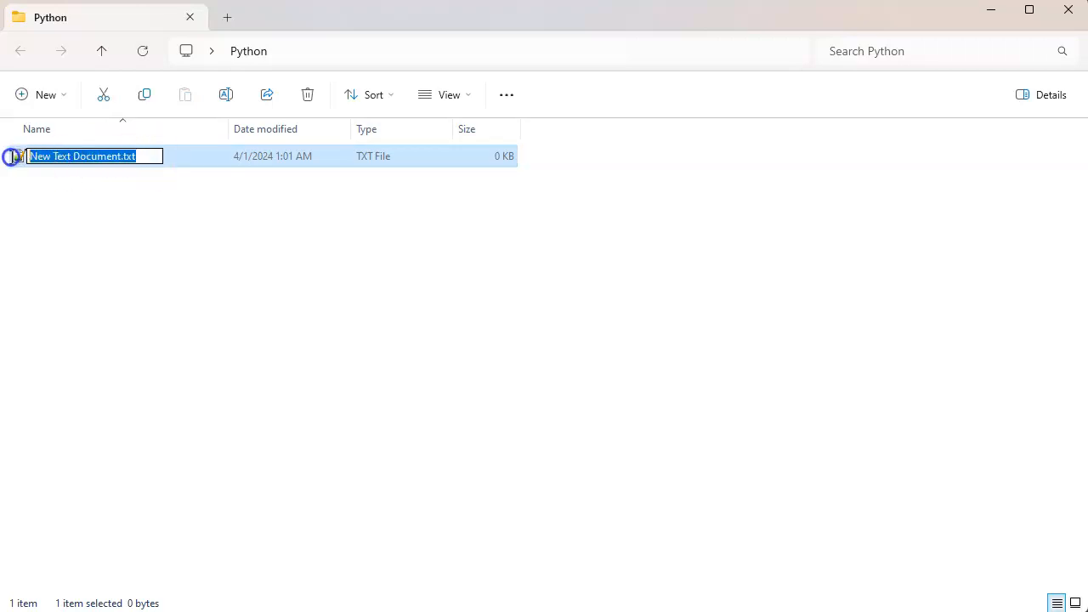
Rename New Text Document.txt to hello.py and accept the extension change warning.
text(hello.py)
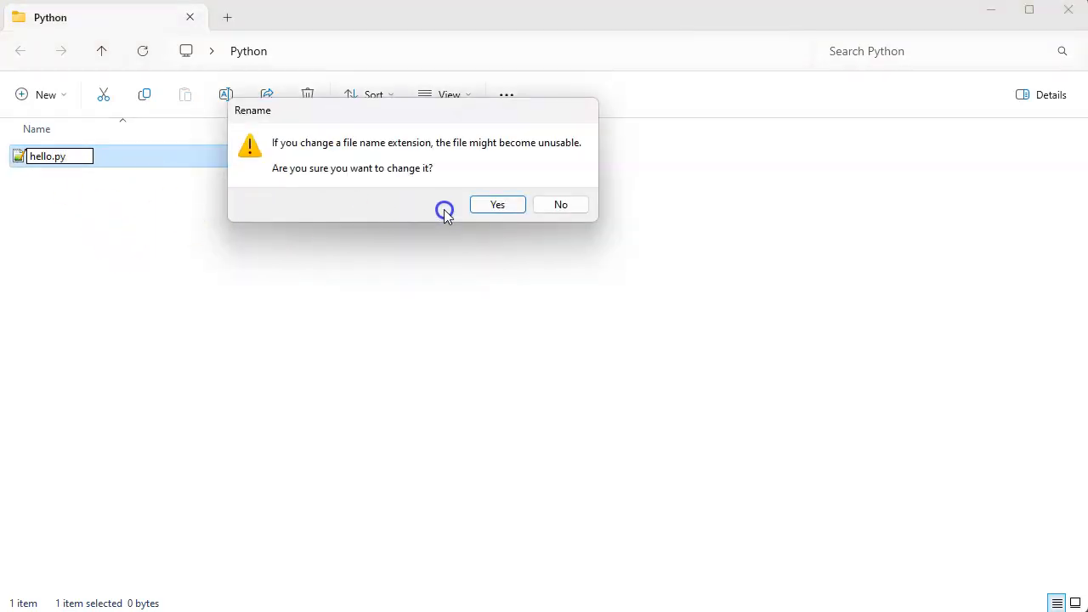
mouse_move(440, 214)
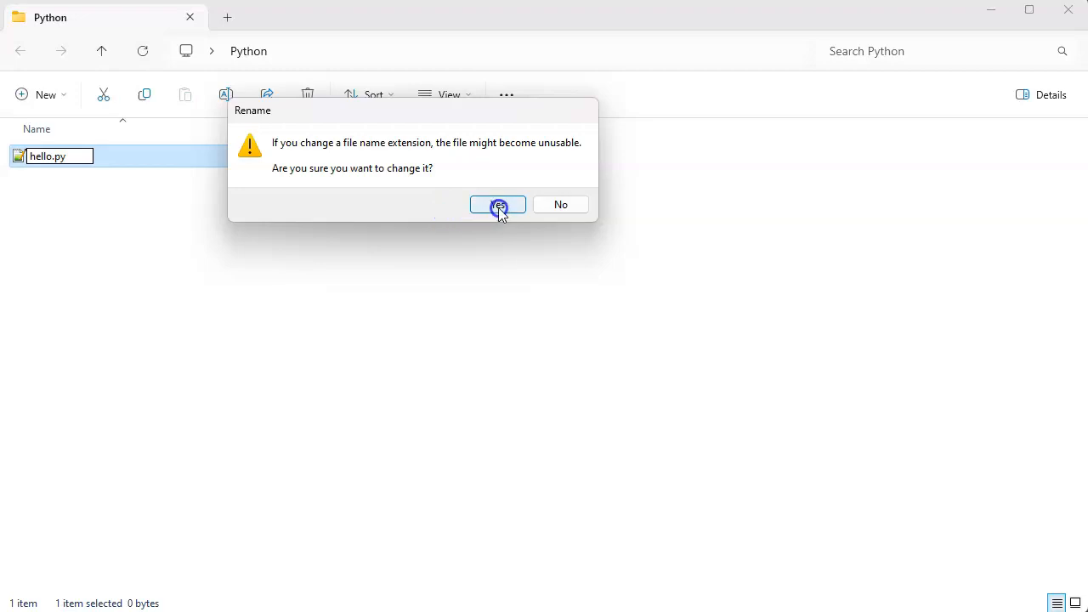
click(498, 204)
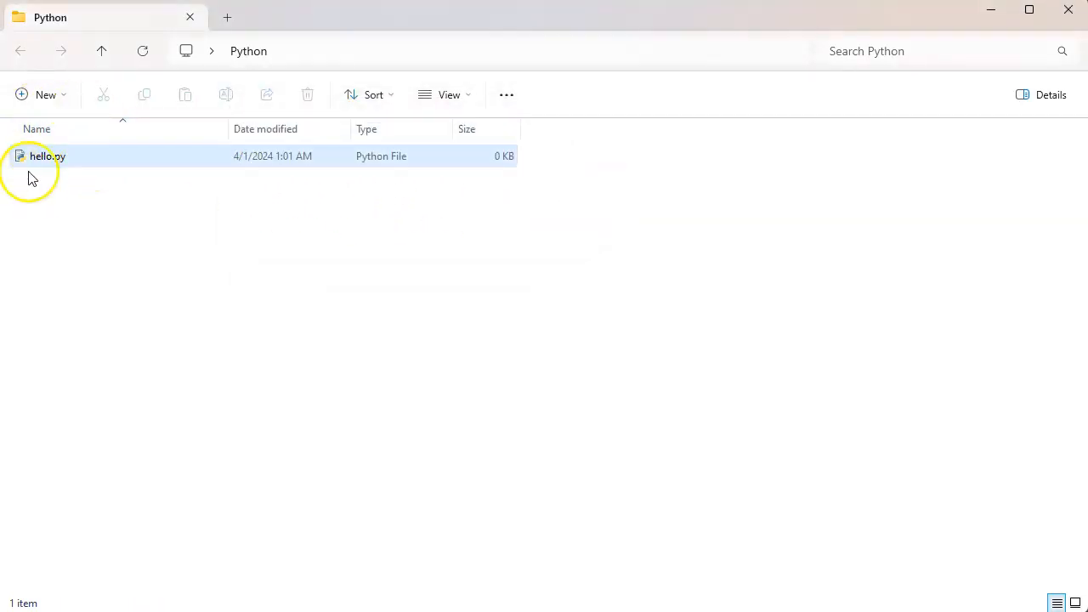
click(219, 247)
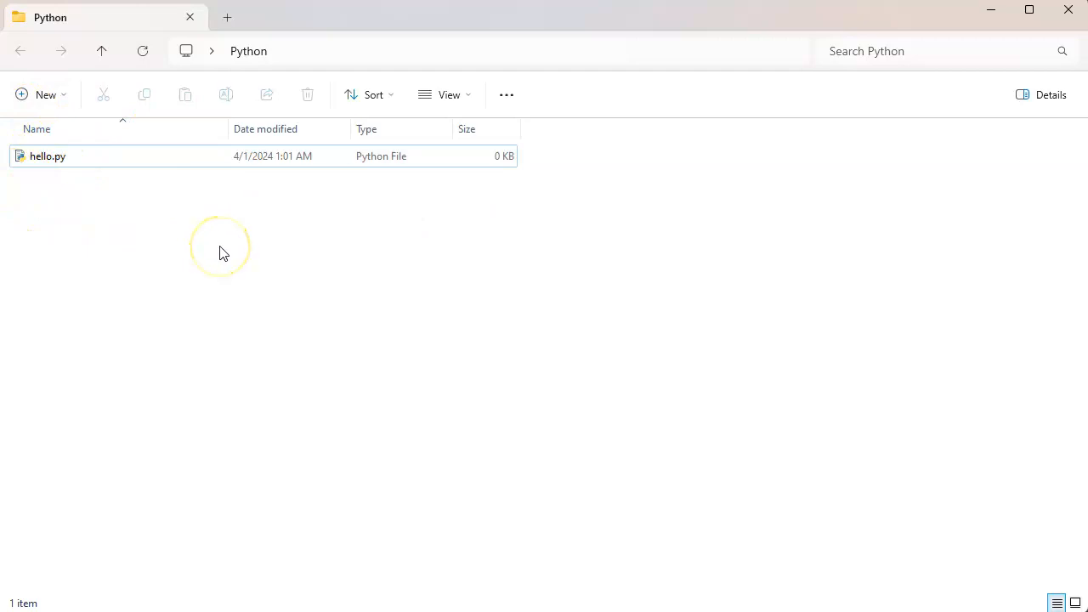
mouse_move(157, 270)
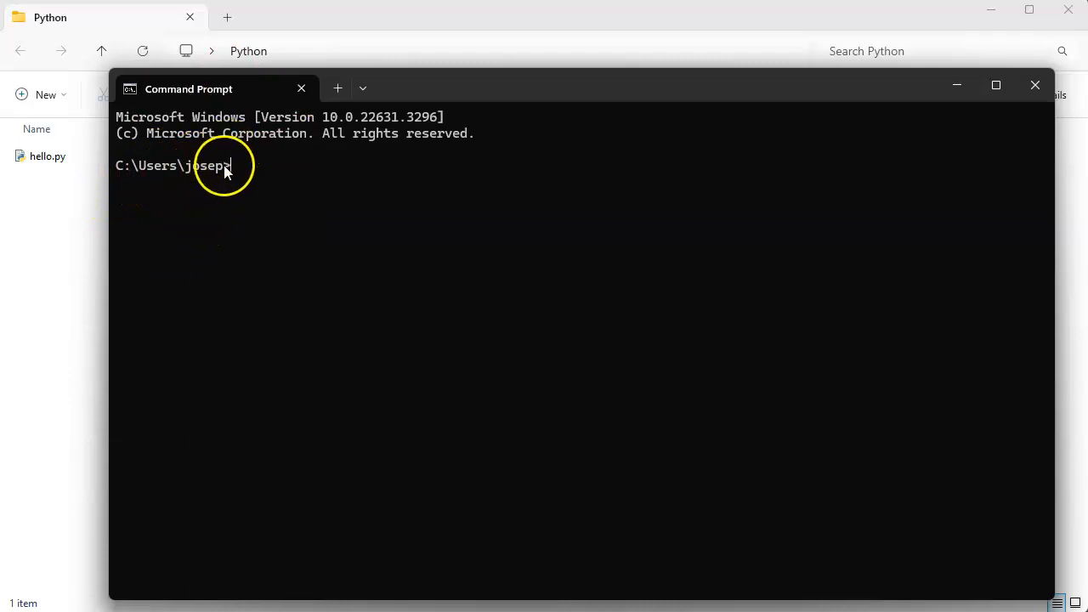
mouse_move(340, 51)
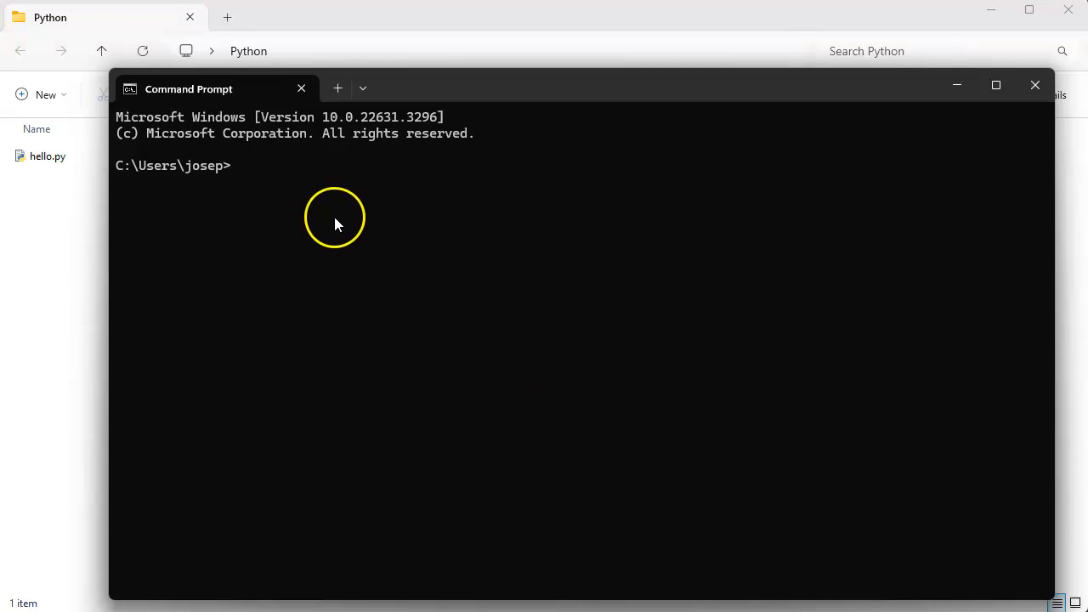
Change directory to C:\Users\josep\OneDrive\Desktop\Python, switching back to drive C.
text(cd C:\Users\josep\OneDrive\Desktop\Python)
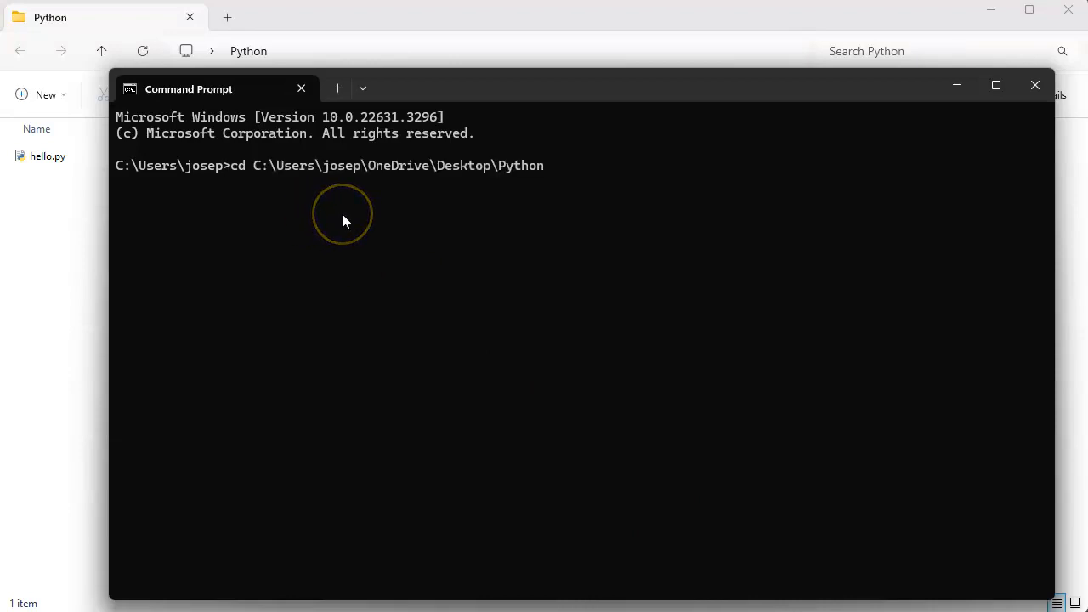
mouse_move(385, 88)
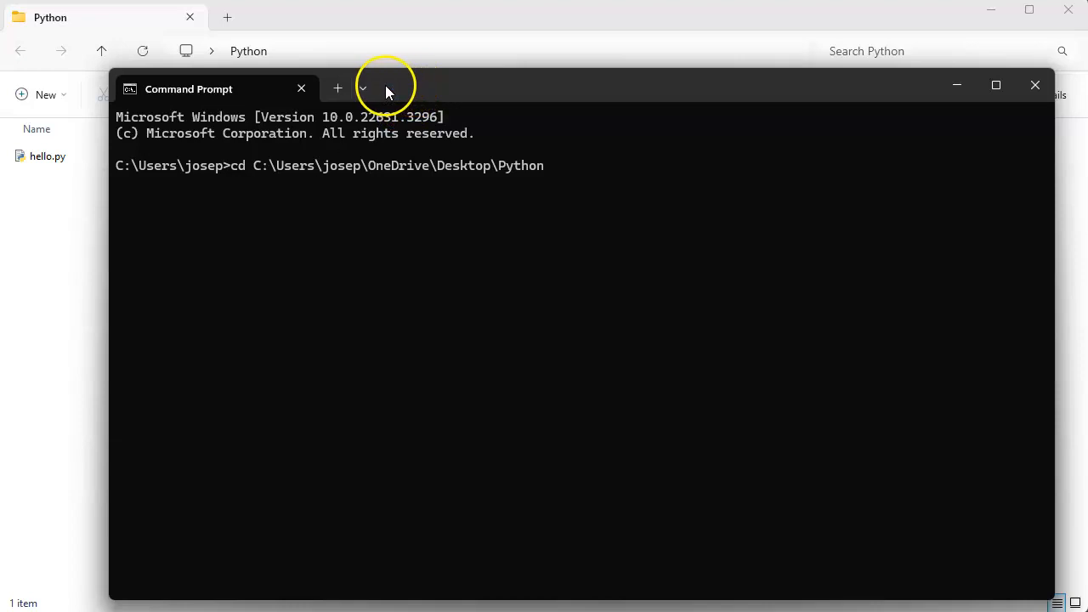
mouse_move(558, 201)
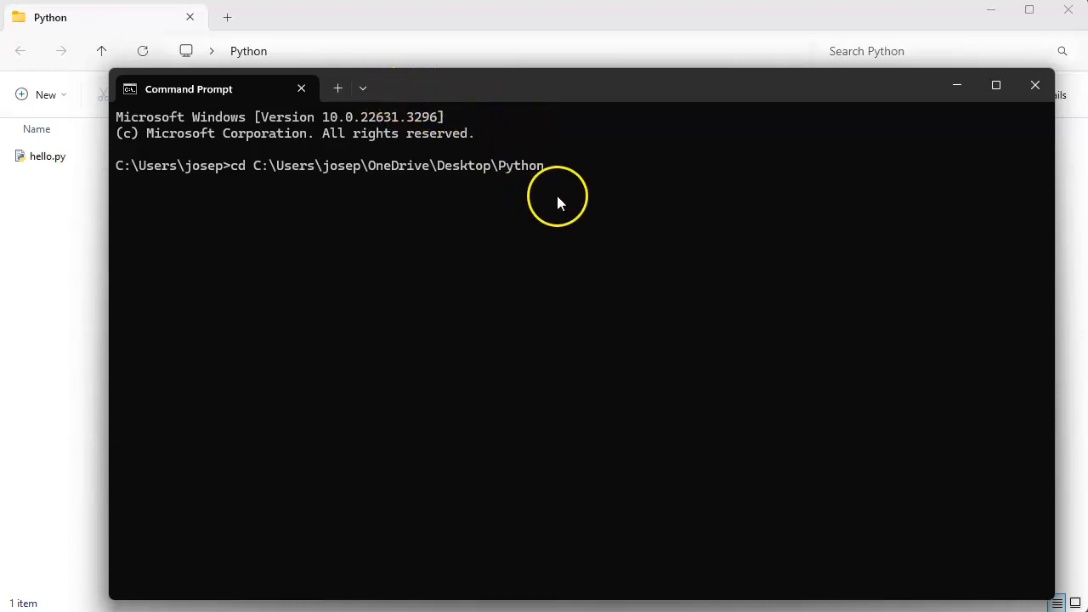
key(Return)
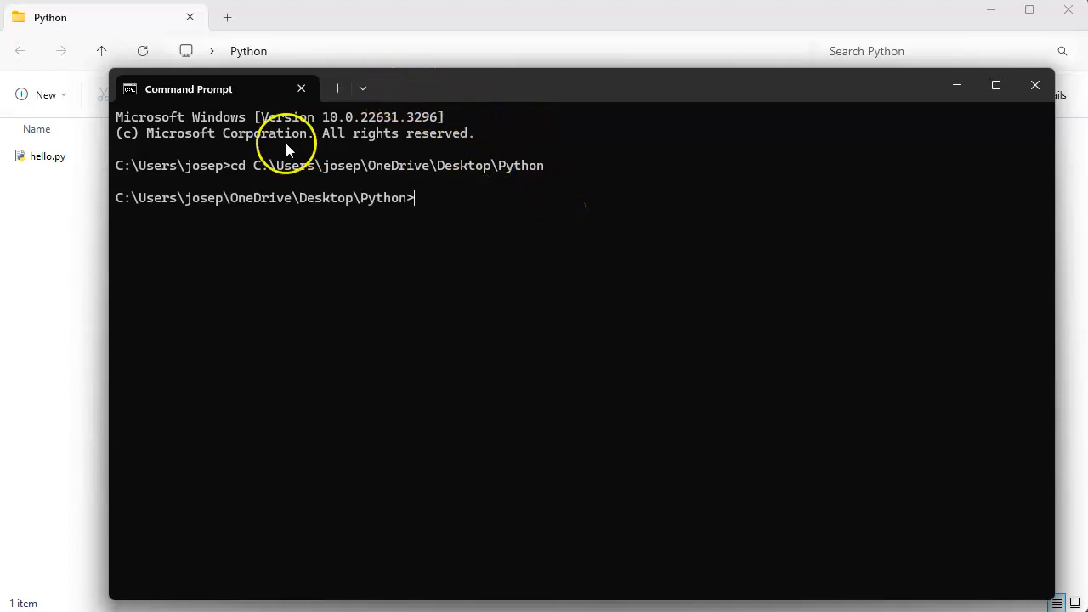
mouse_move(117, 174)
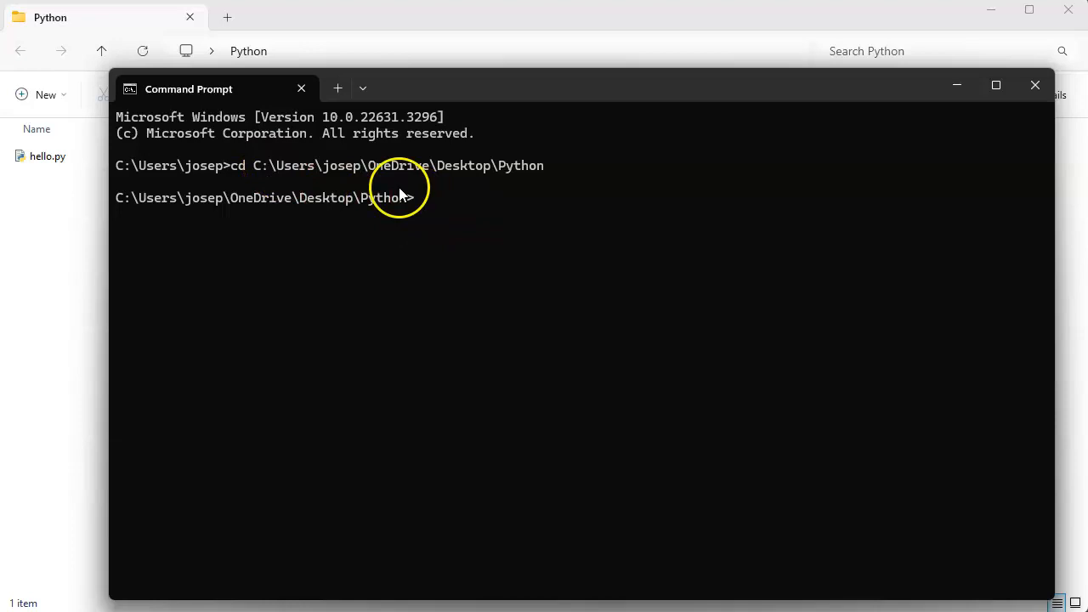
mouse_move(416, 167)
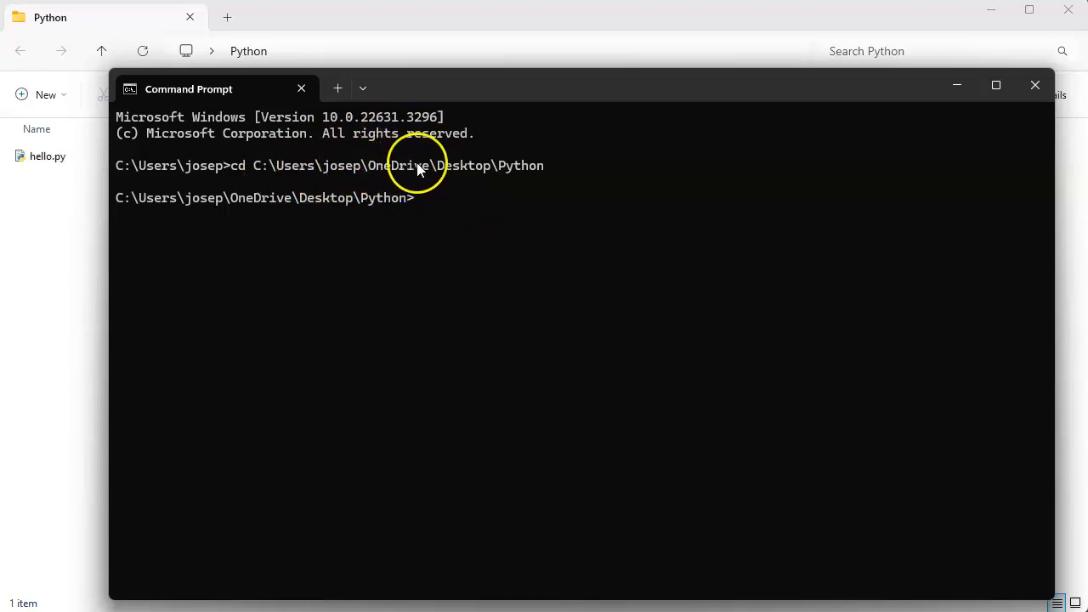
mouse_move(451, 204)
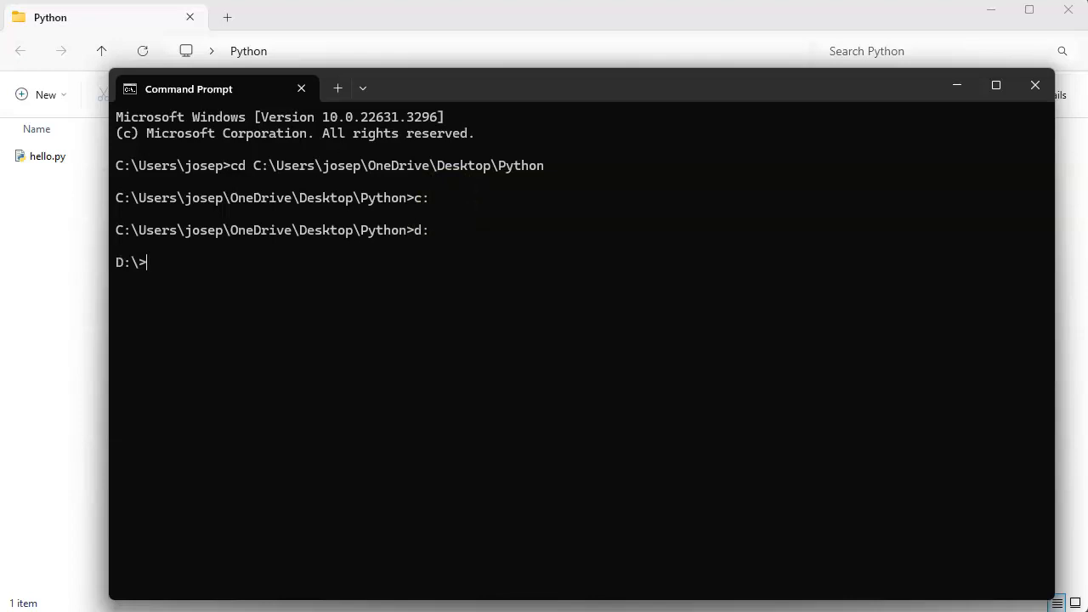
text(c:)
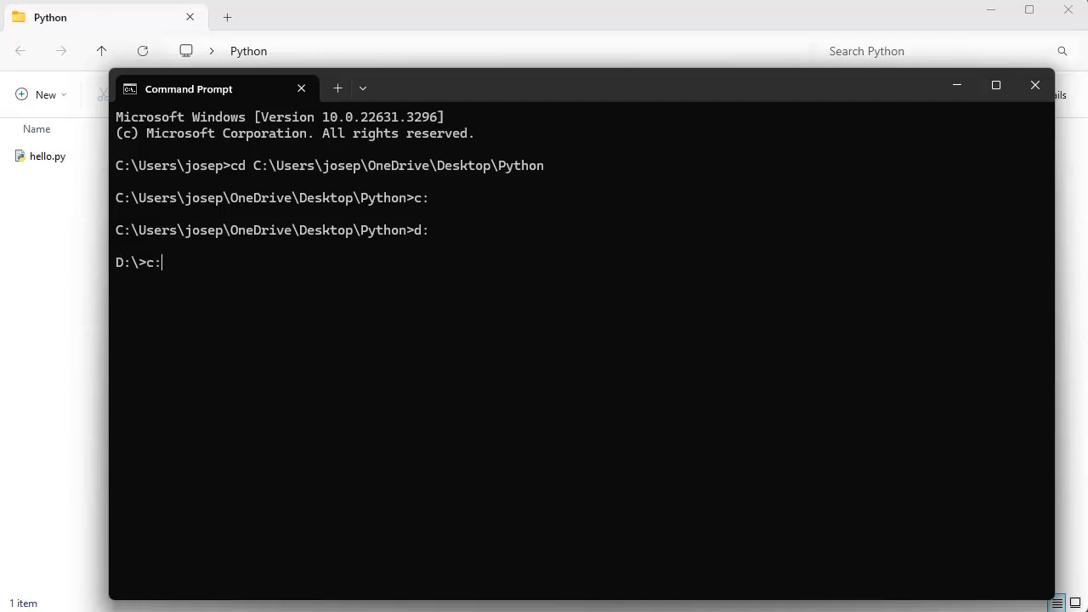
key(Return)
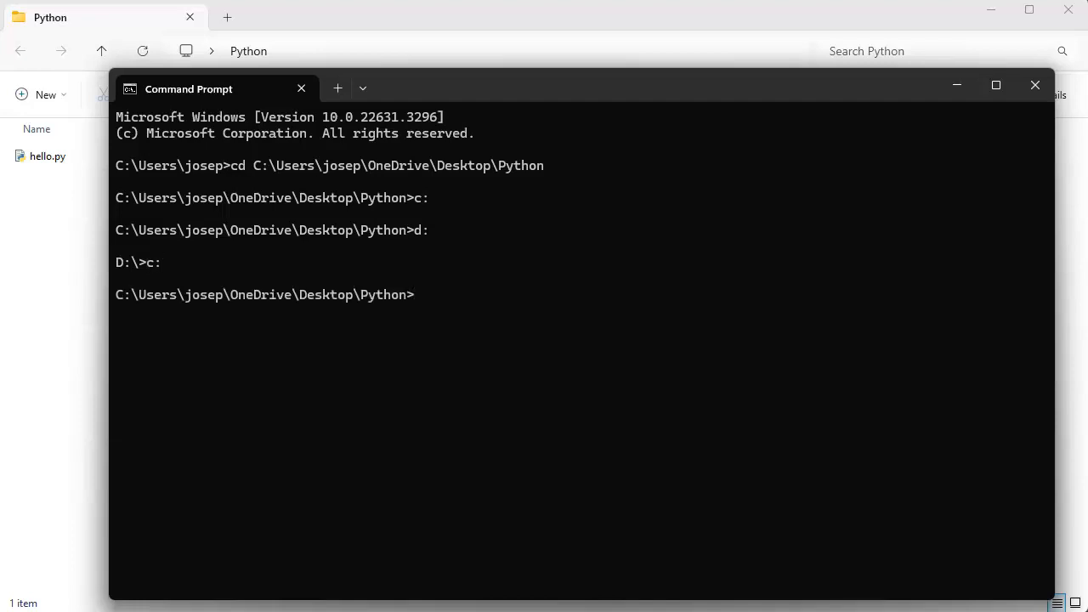
text(dir)
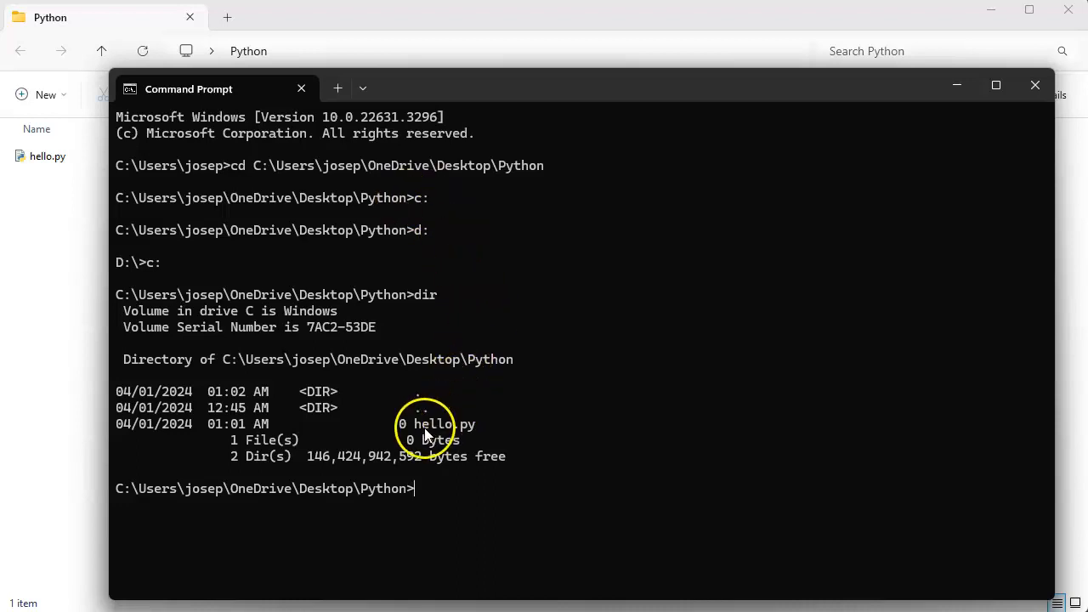
mouse_move(957, 85)
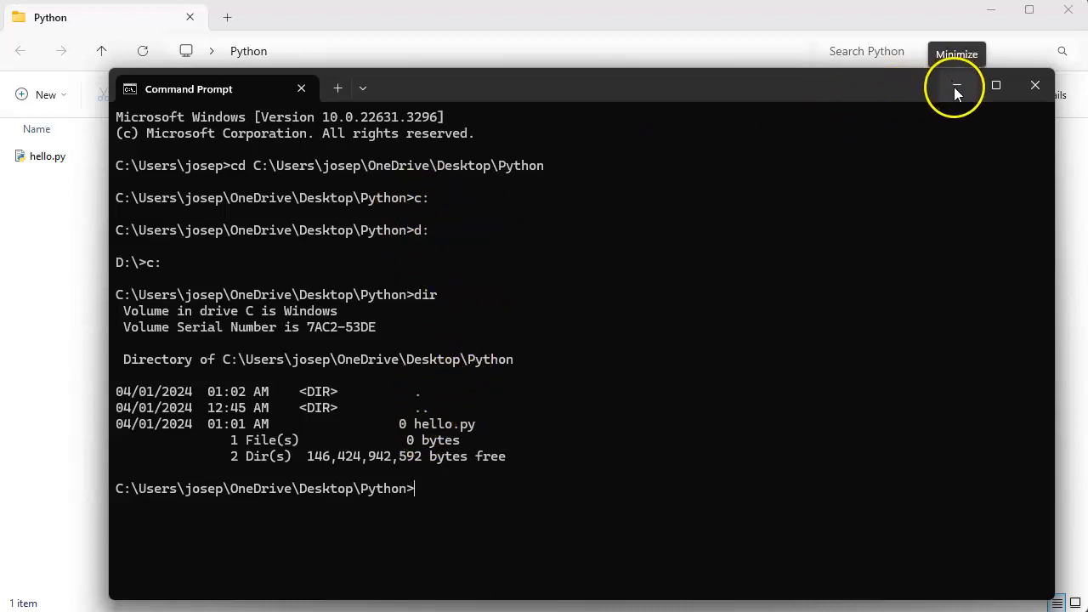
Minimize the Command Prompt window after listing the folder.
click(955, 85)
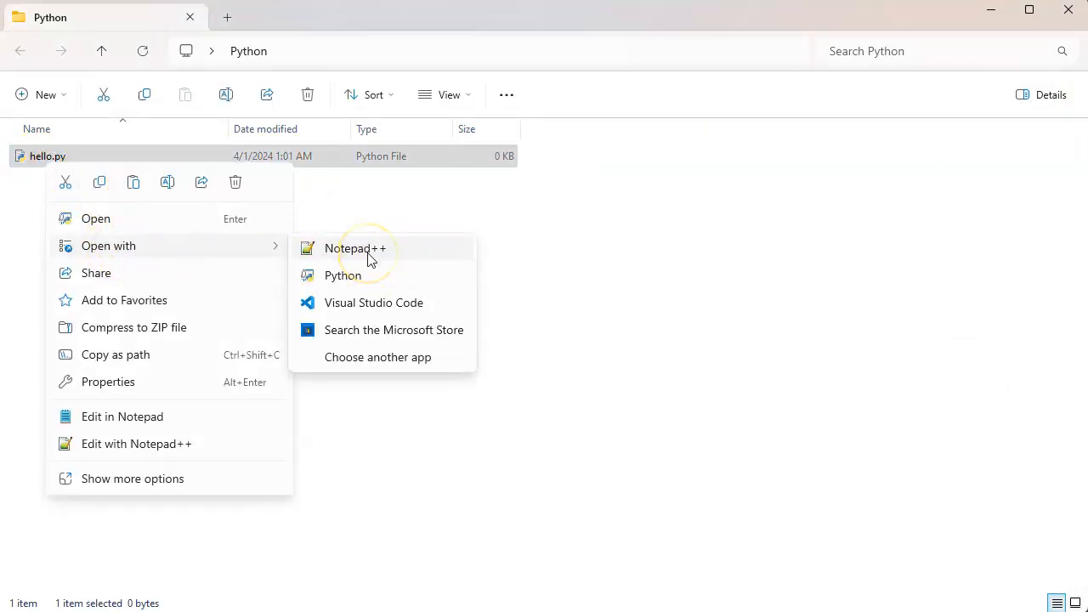
Open hello.py with Notepad++ from File Explorer.
click(355, 248)
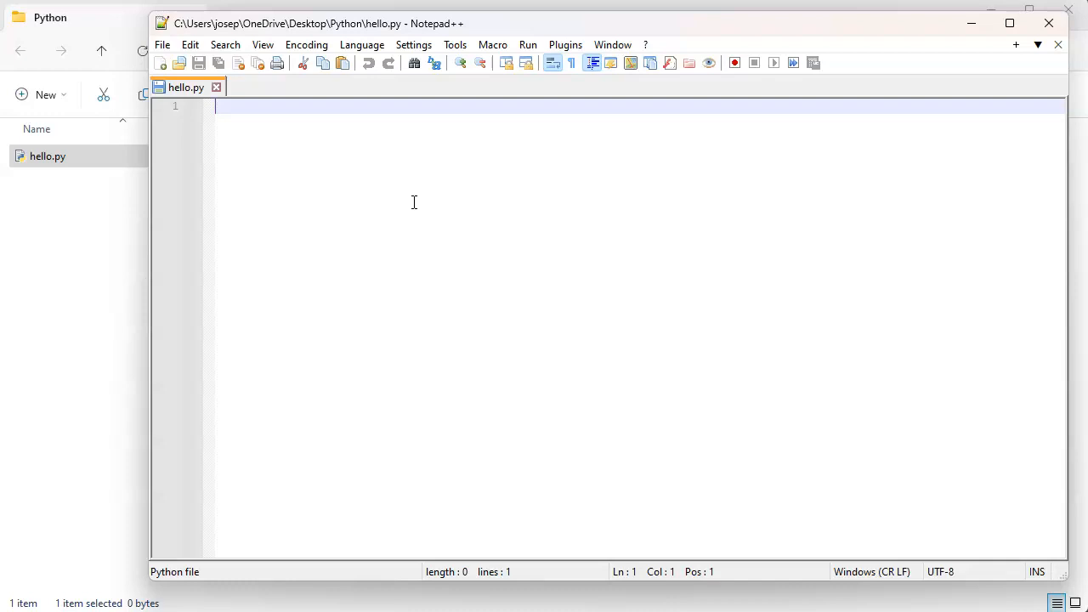
text(#)
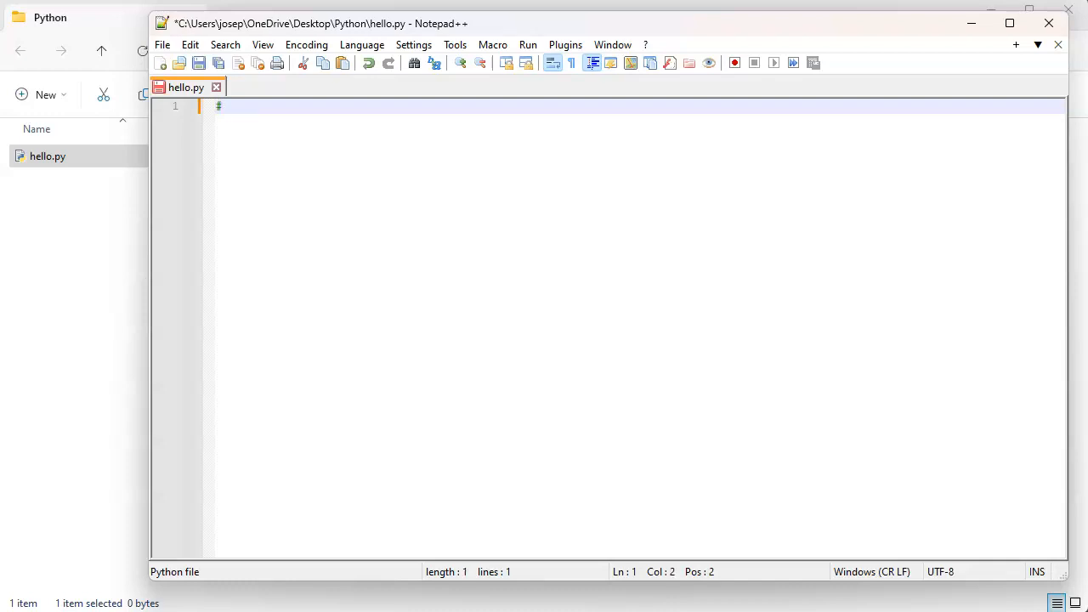
text(!)
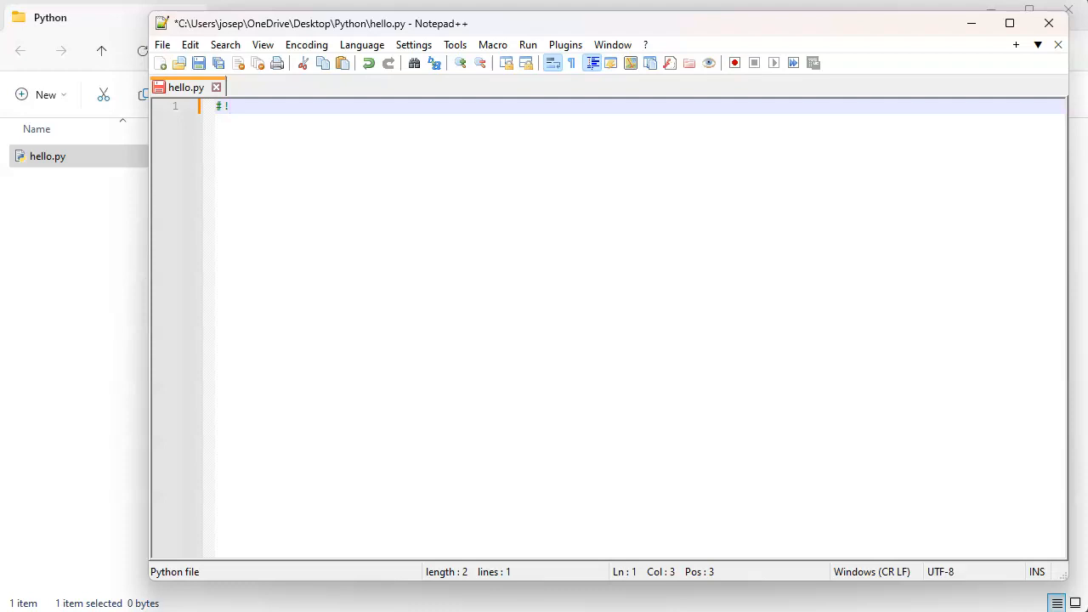
text(/usr/bin/)
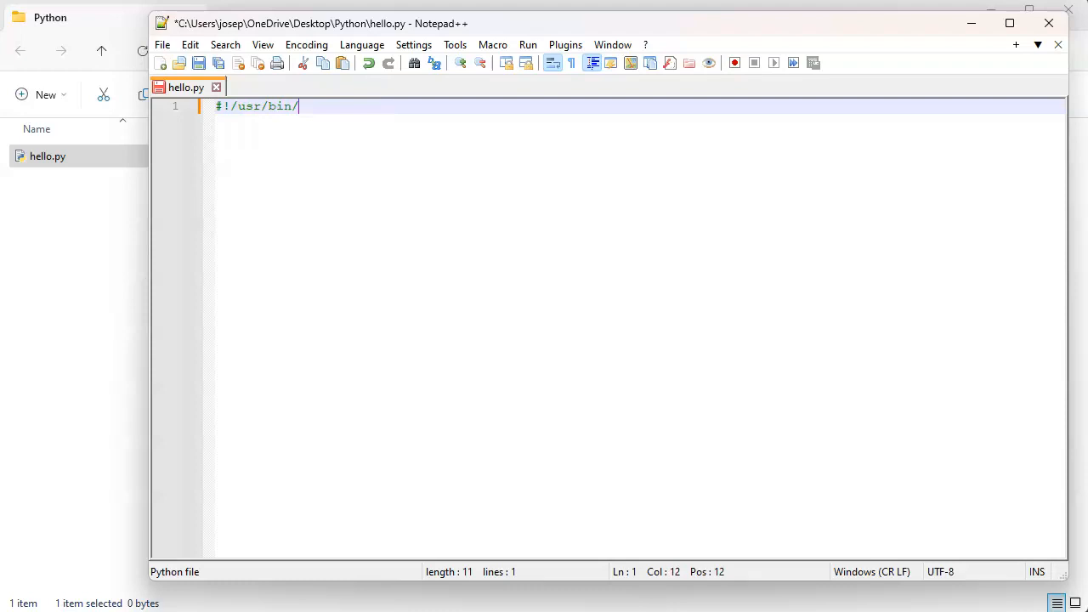
text(python)
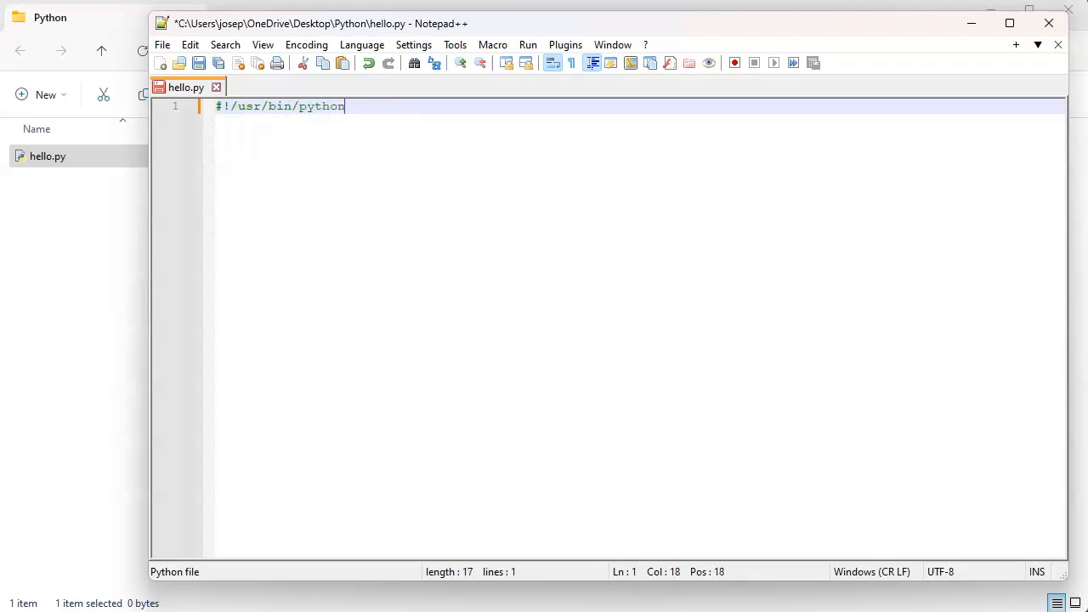
key(BackSpace)
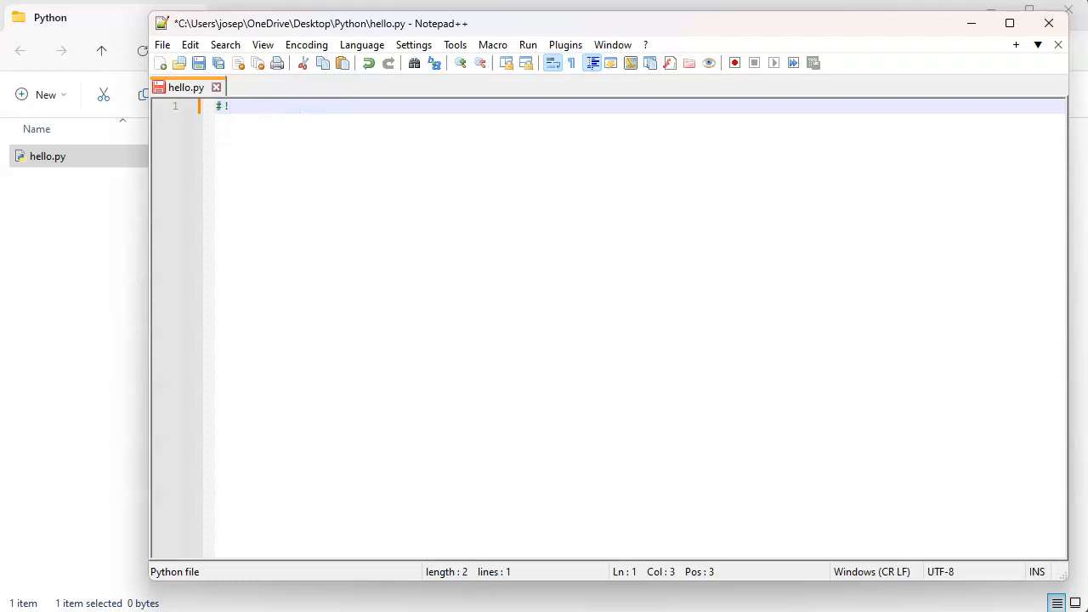
text(C:)
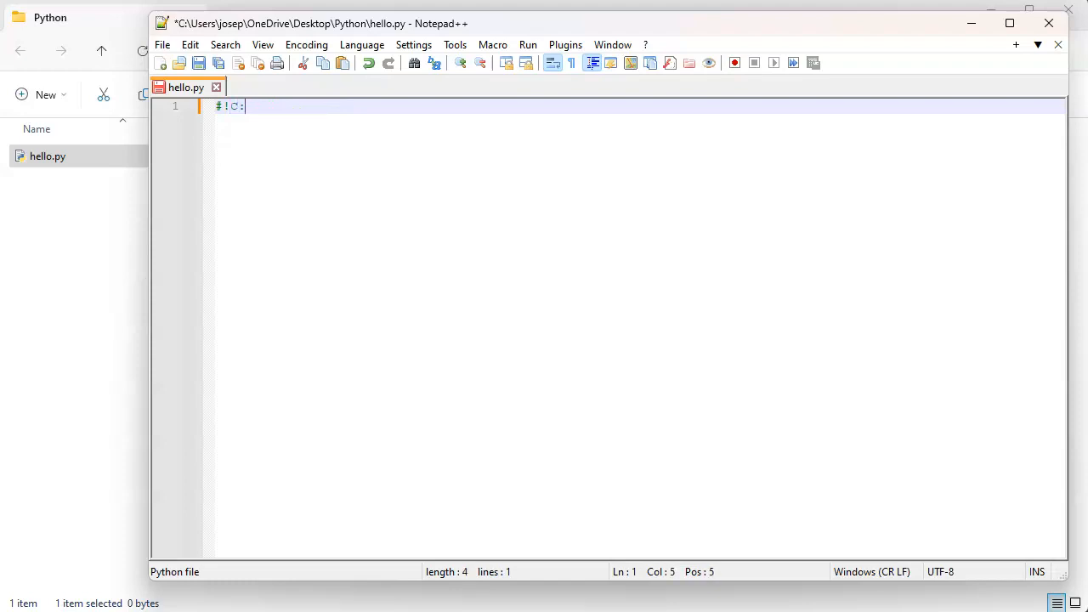
text(\\)
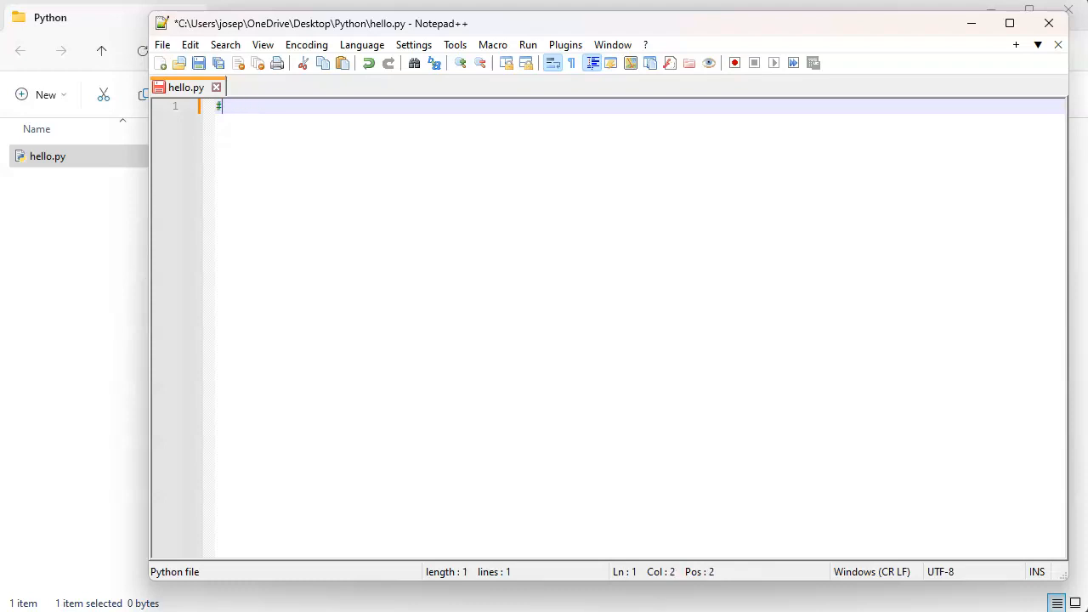
key(Return)
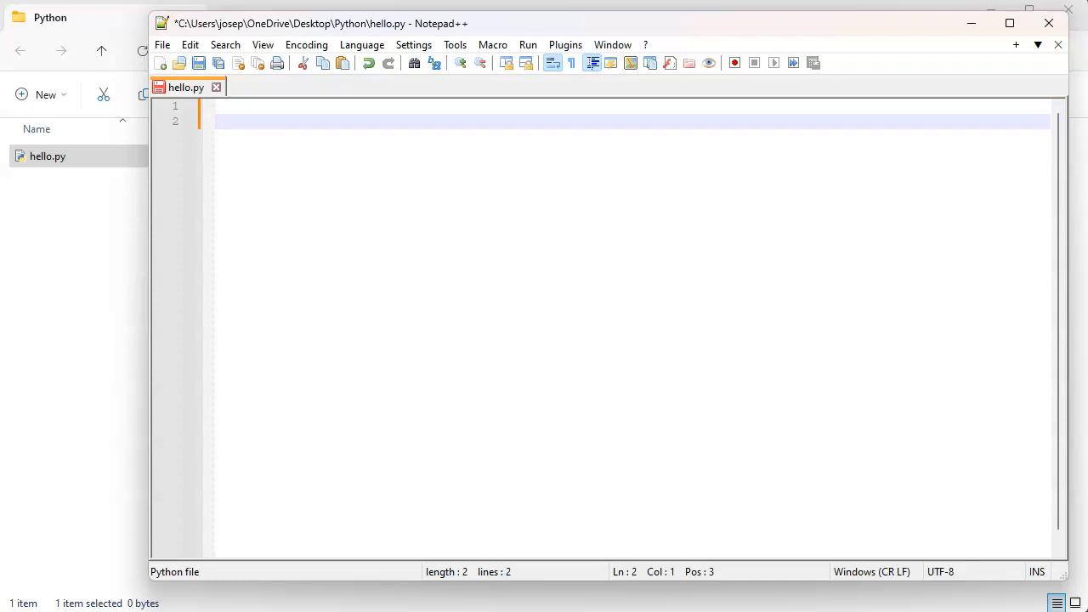
Write print("Hello World") into hello.py.
text(print)
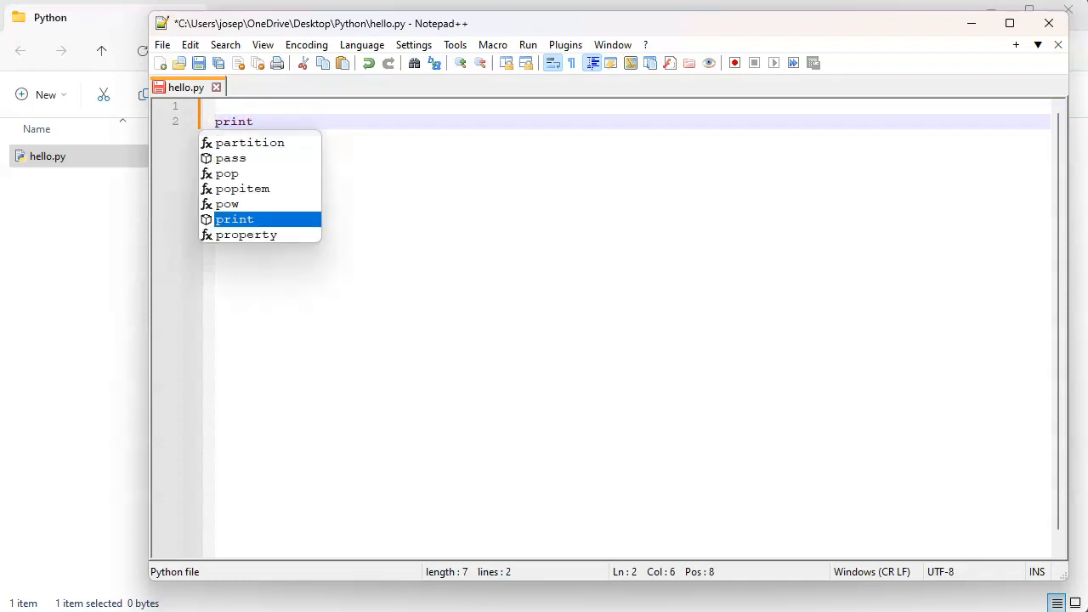
text(("Hello)
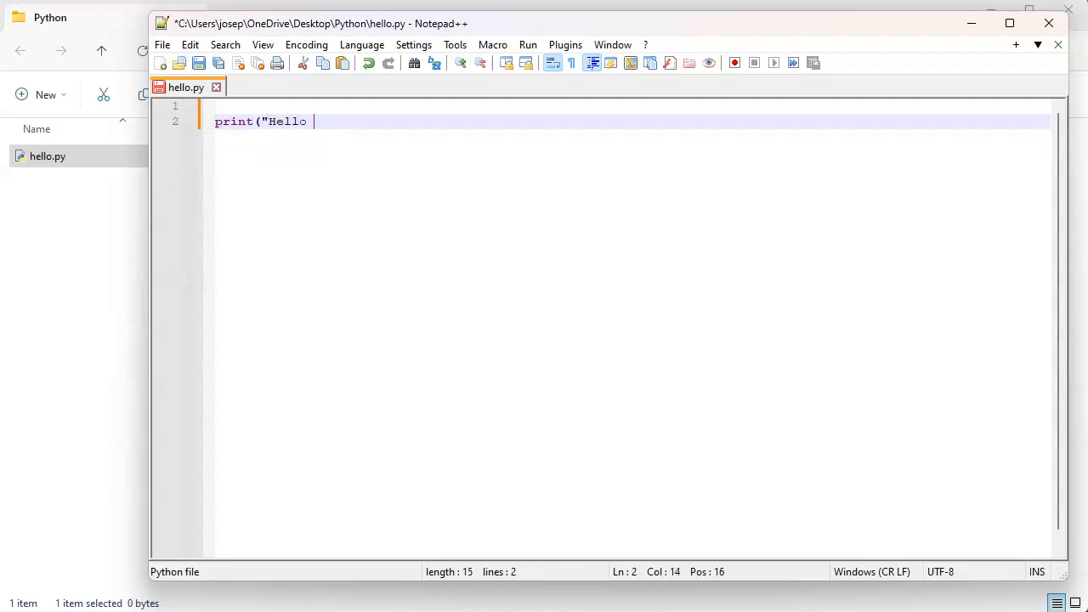
text(World")
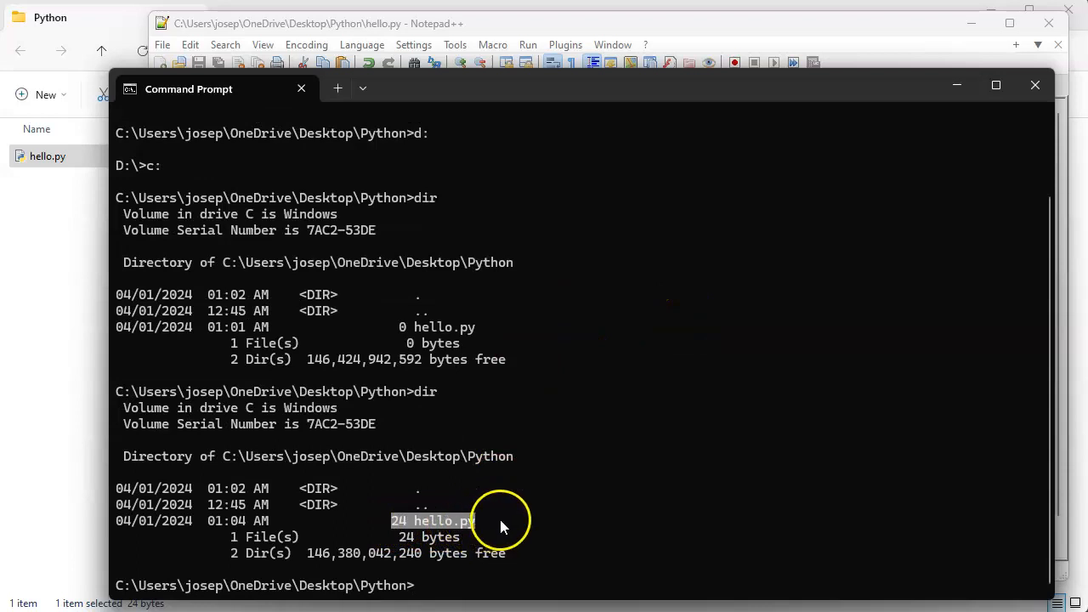
Execute hello.py from the Python folder to print Hello World.
text(hel)
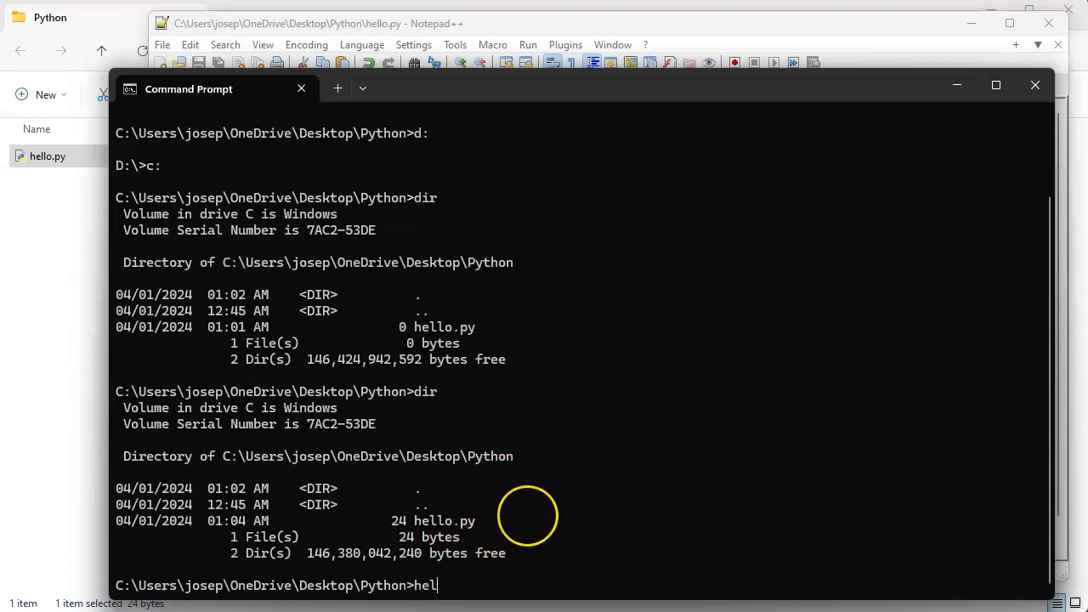
key(Return)
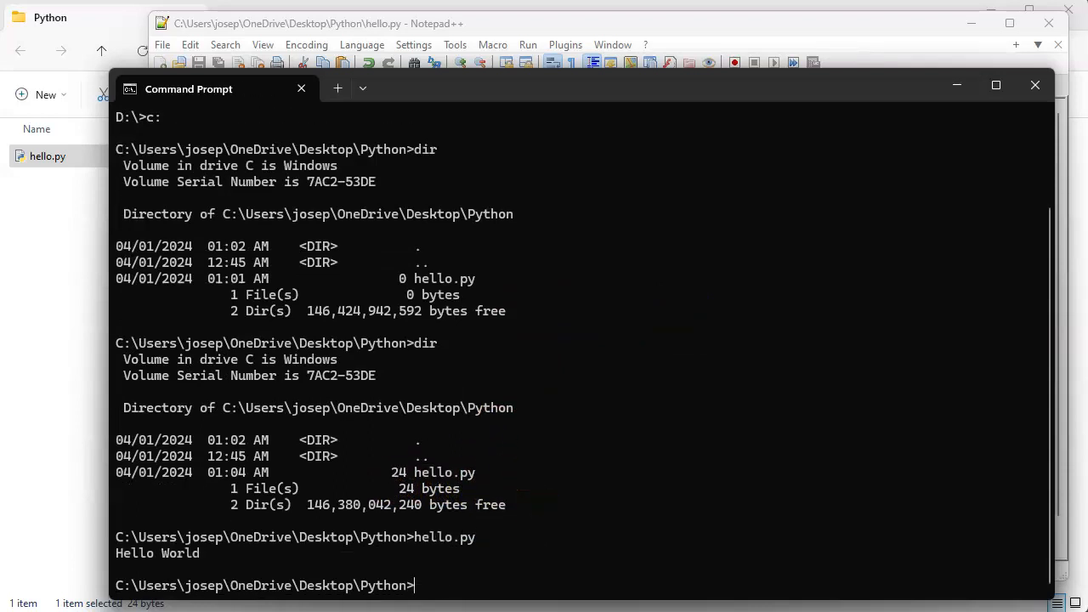
mouse_move(124, 561)
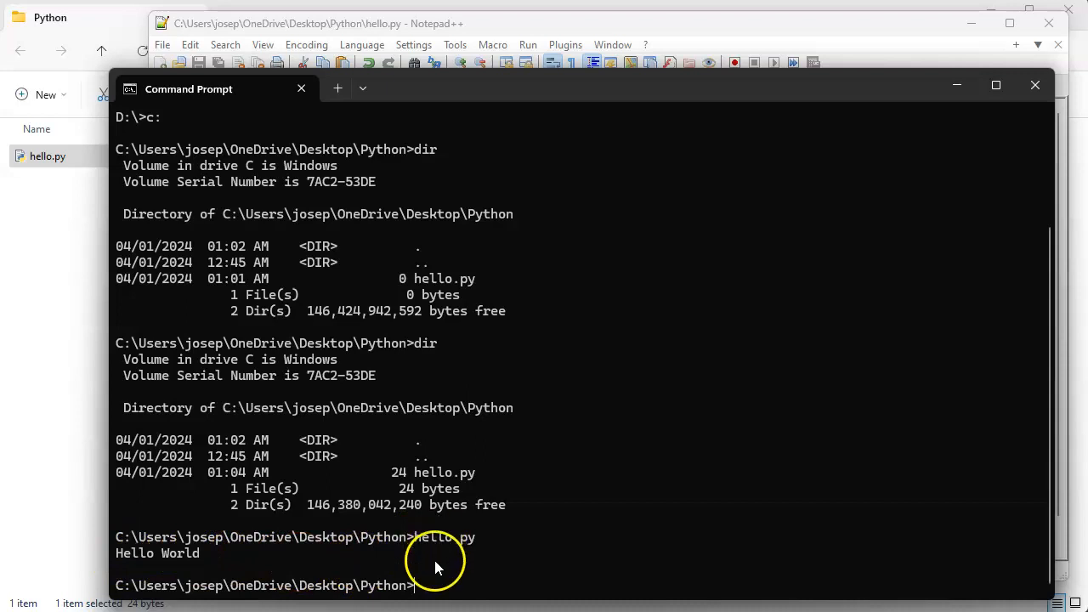
mouse_move(568, 93)
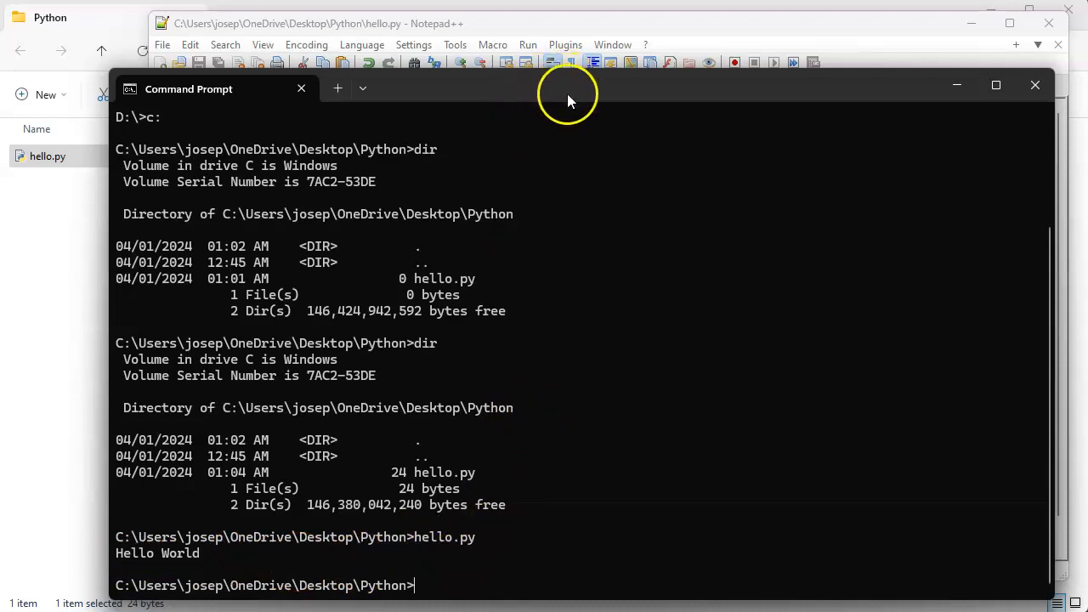
mouse_move(578, 101)
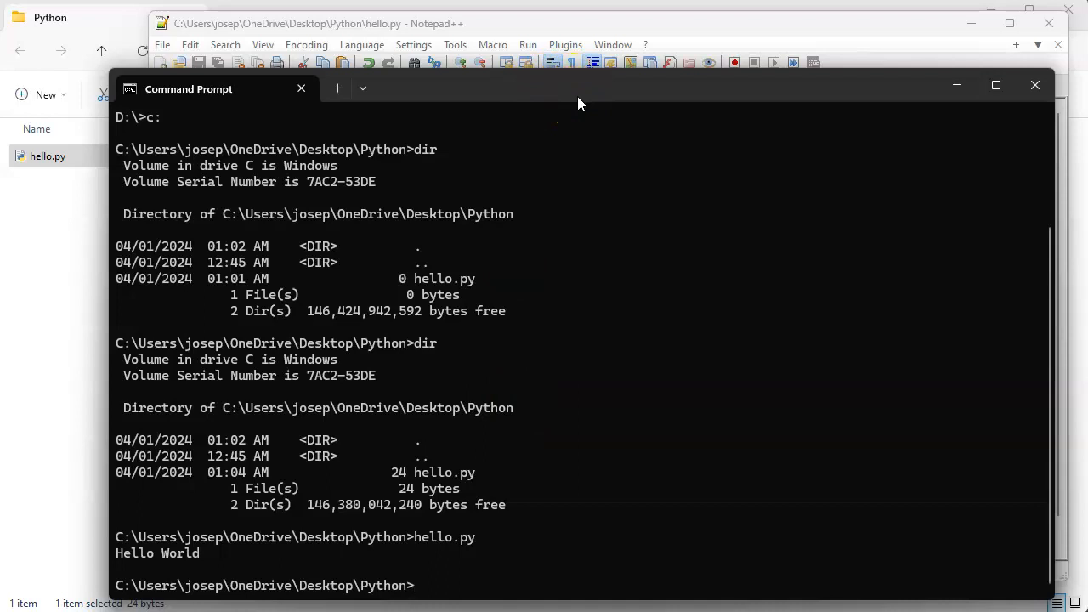
mouse_move(956, 85)
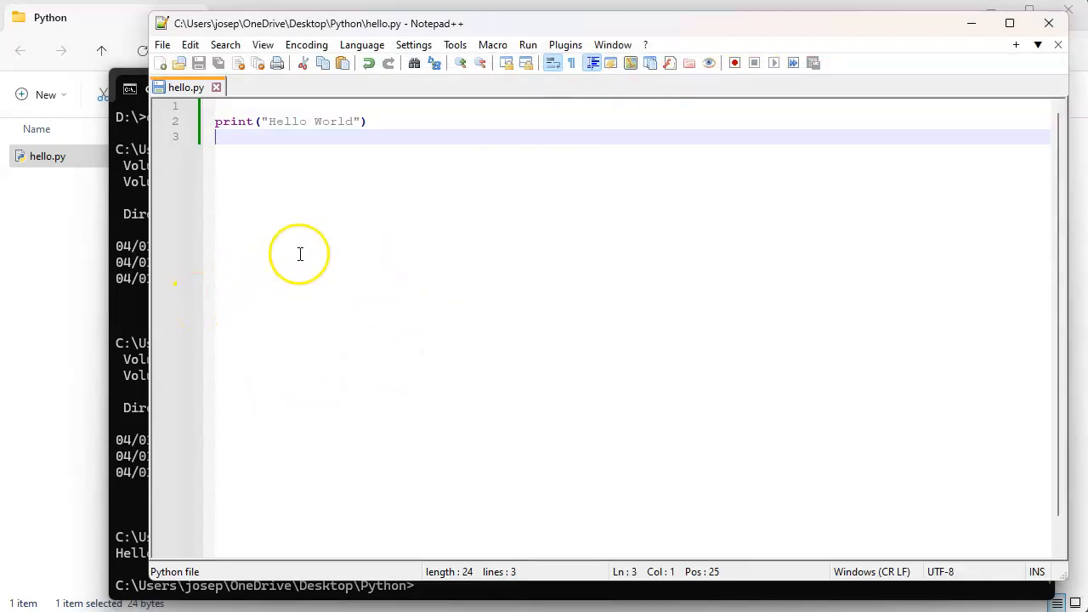
mouse_move(332, 134)
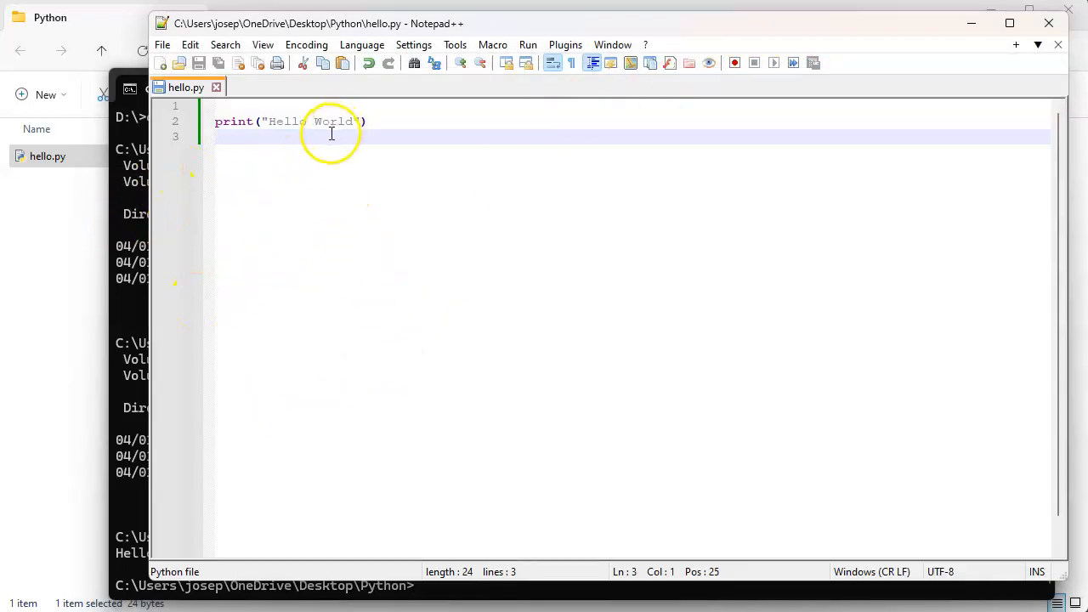